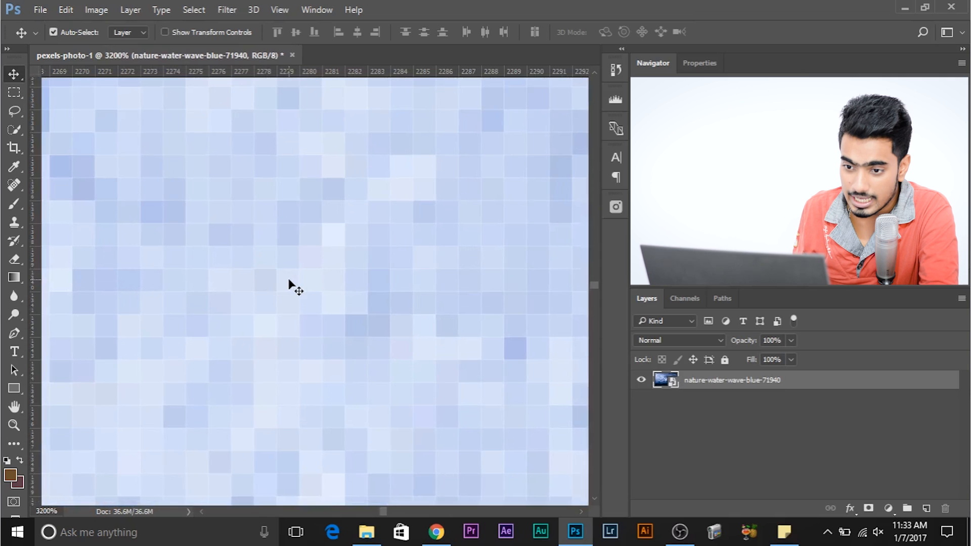
mouse_move(342, 200)
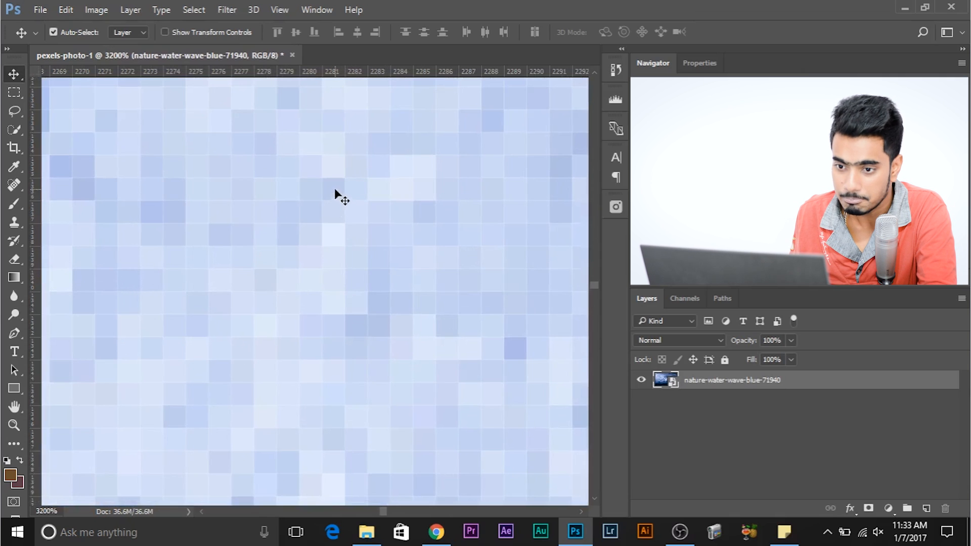
mouse_move(308, 266)
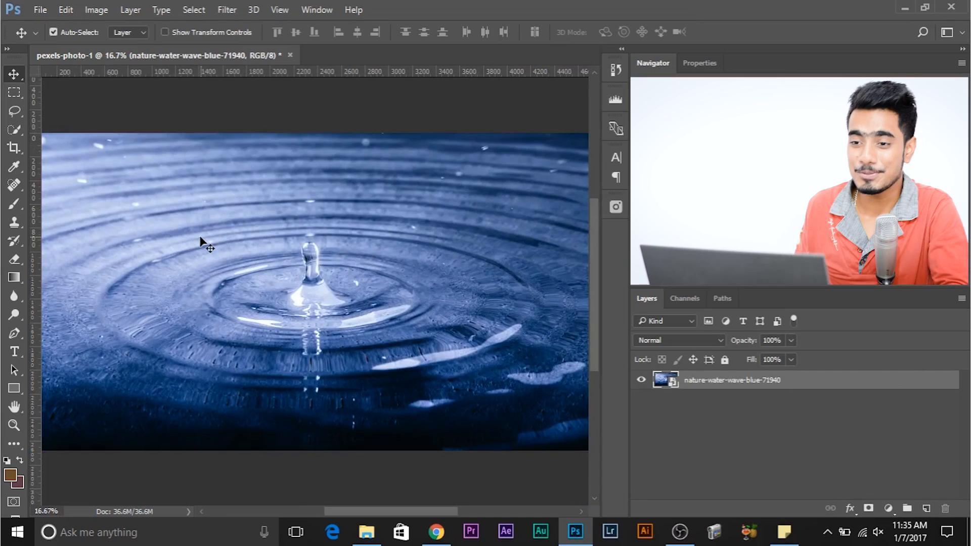
- Show the Info panel from the Window menu to read pixel colour and position values
click(317, 9)
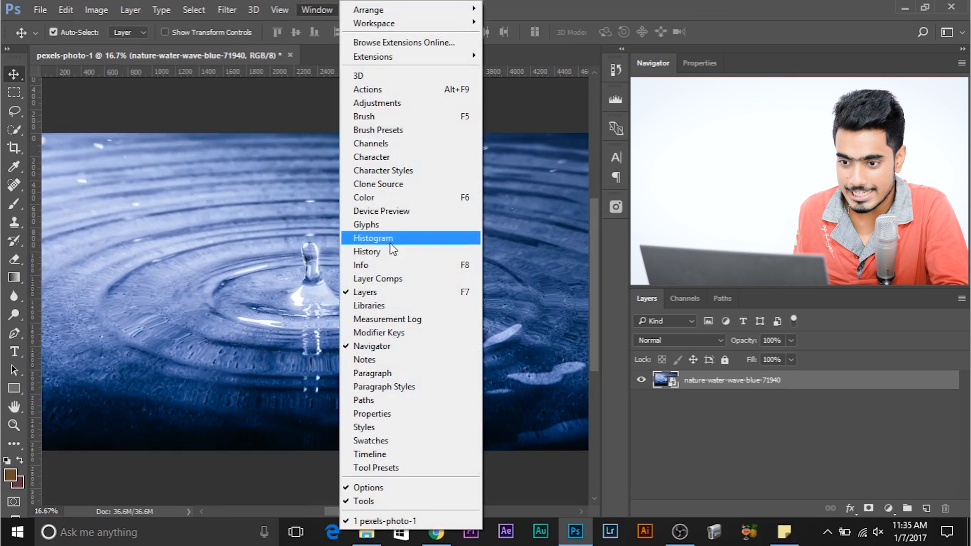
click(361, 264)
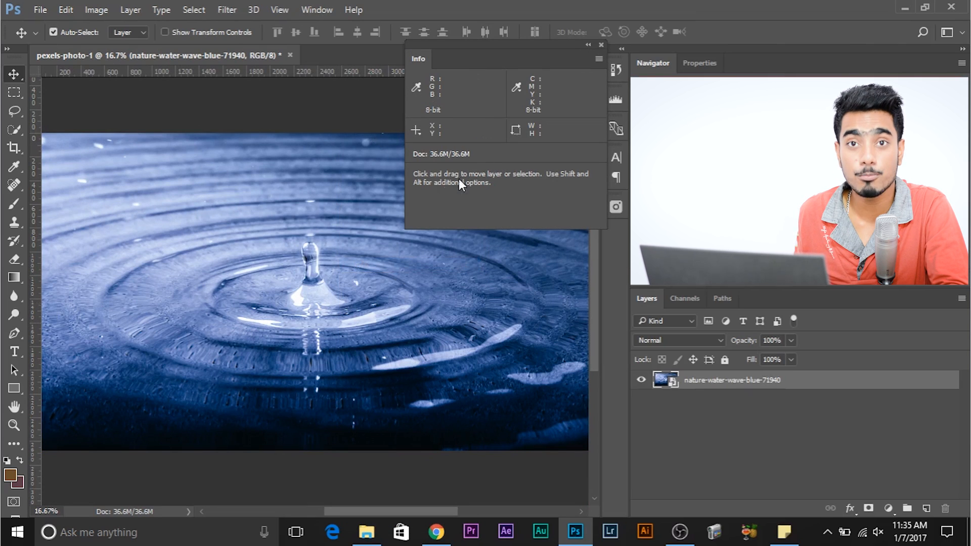
mouse_move(294, 297)
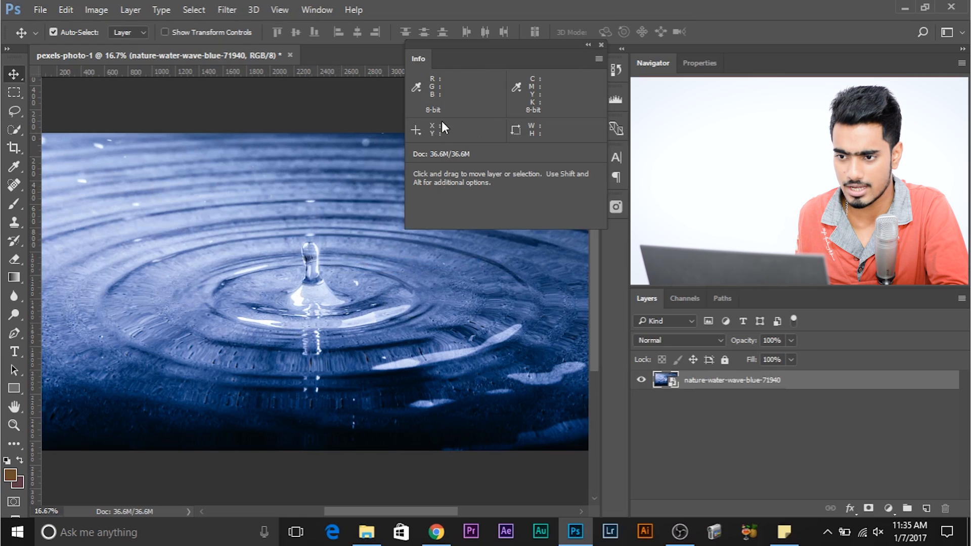
mouse_move(175, 306)
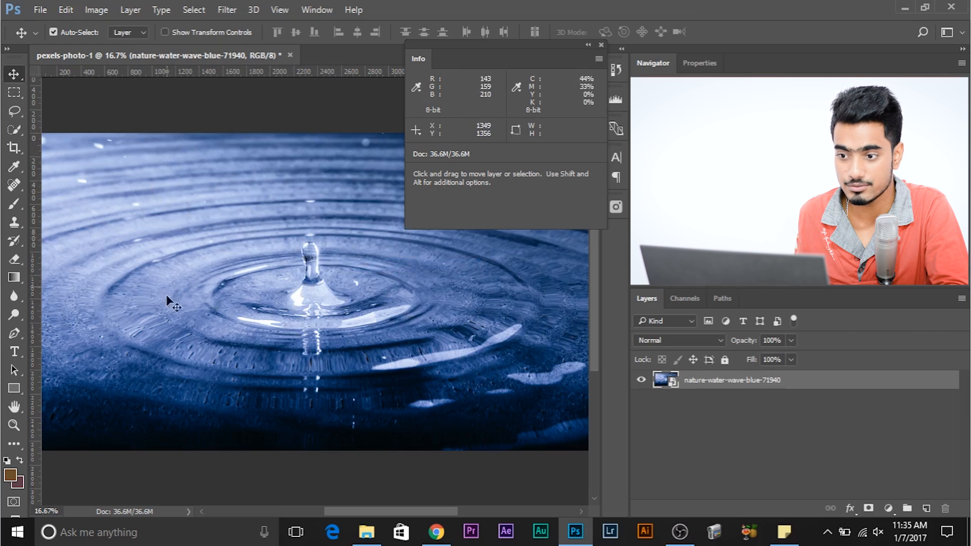
mouse_move(184, 374)
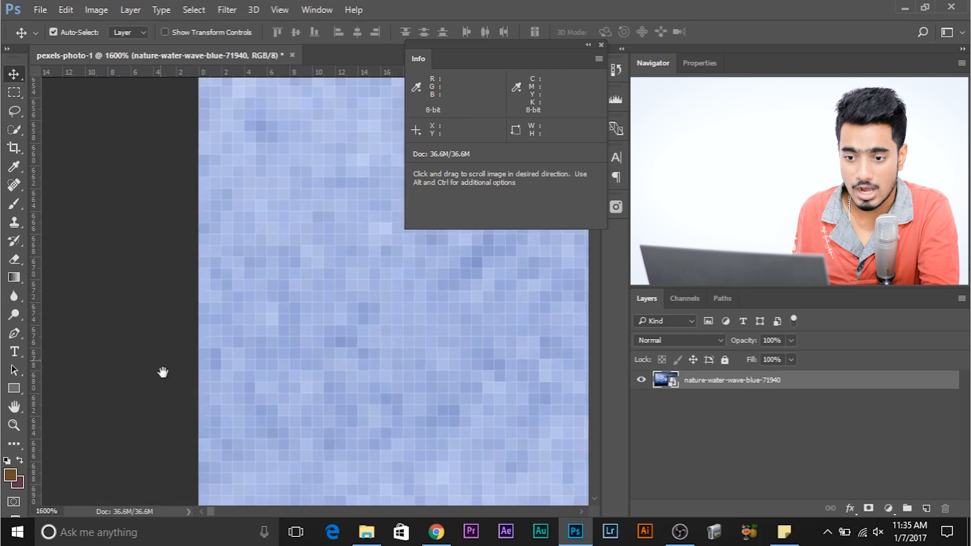
mouse_move(208, 204)
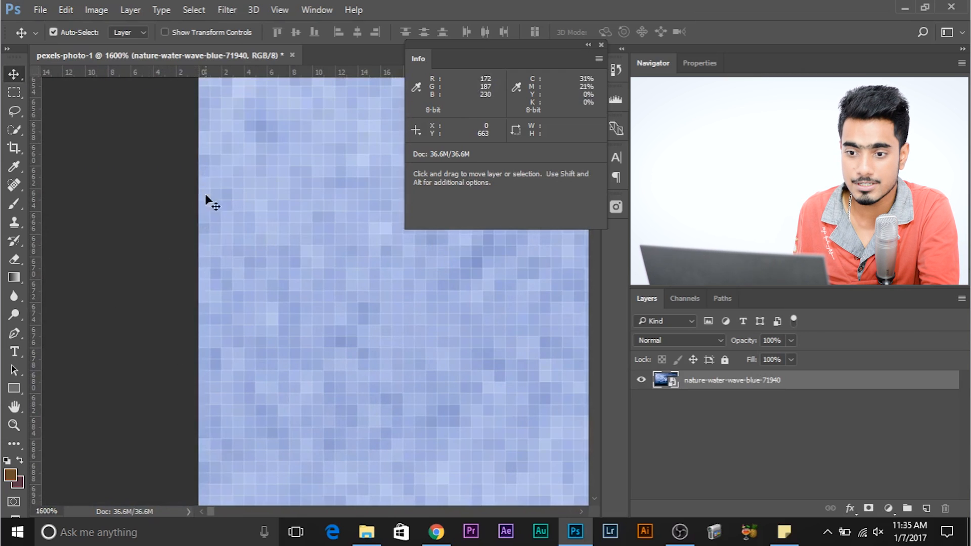
mouse_move(227, 320)
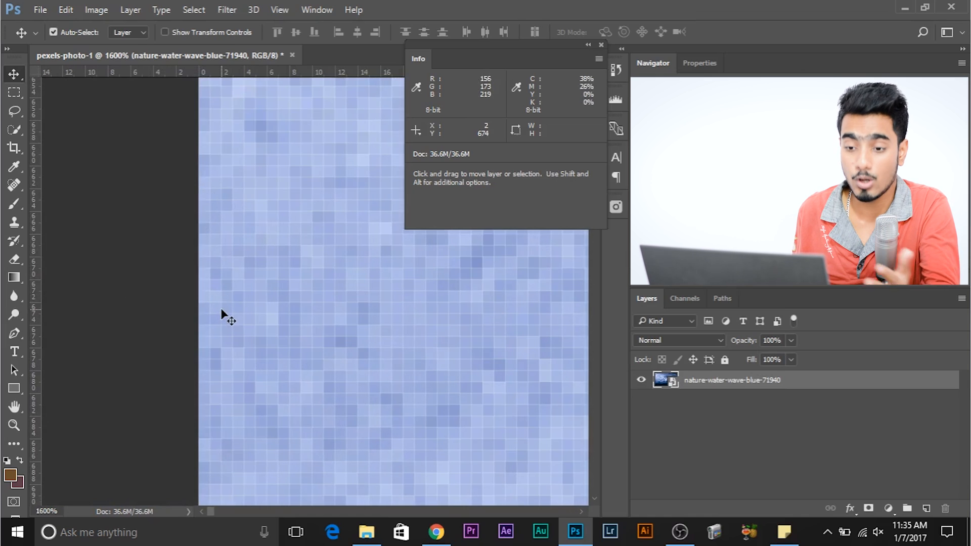
mouse_move(351, 188)
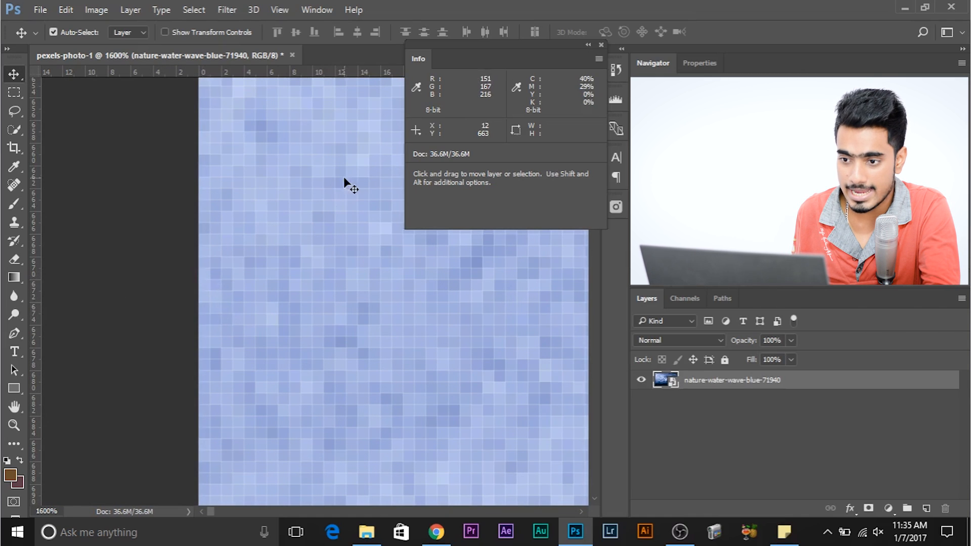
mouse_move(208, 248)
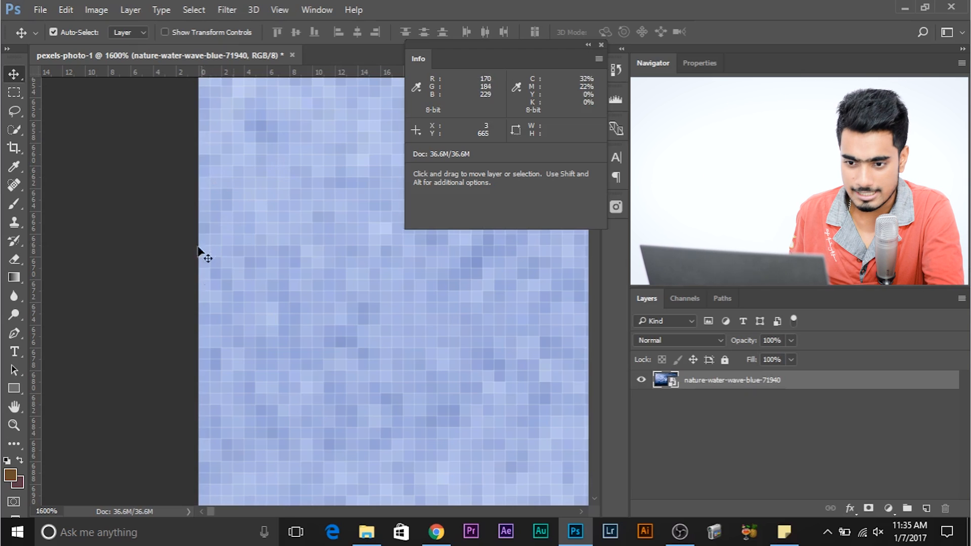
mouse_move(211, 304)
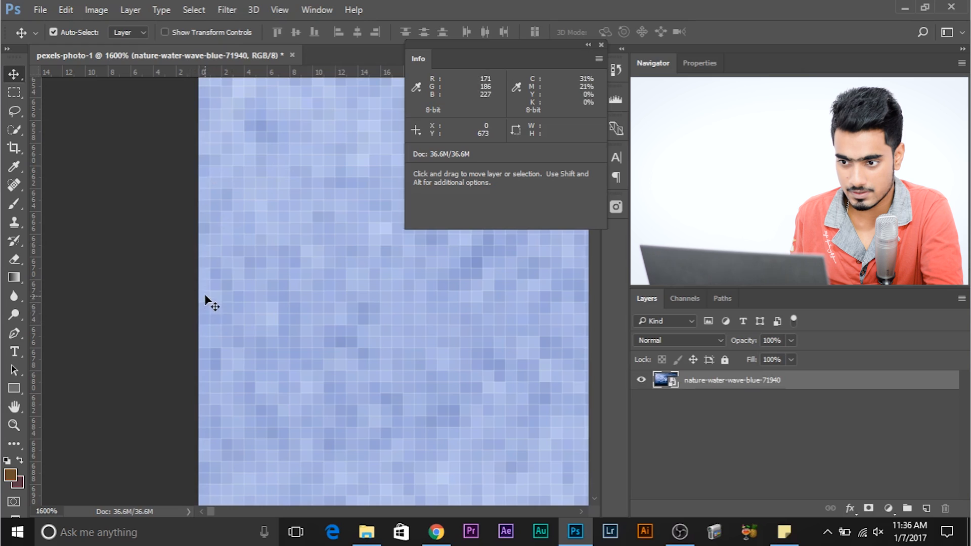
mouse_move(209, 214)
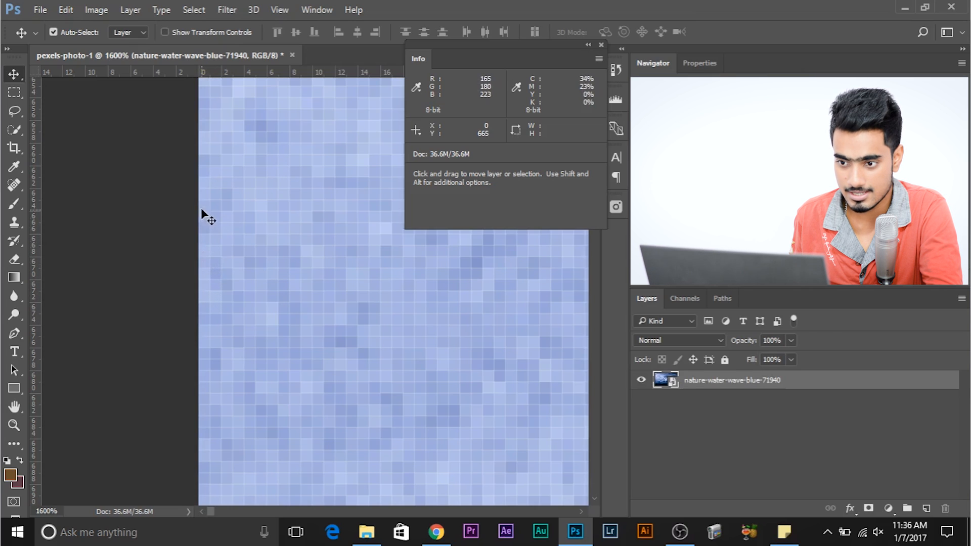
mouse_move(205, 242)
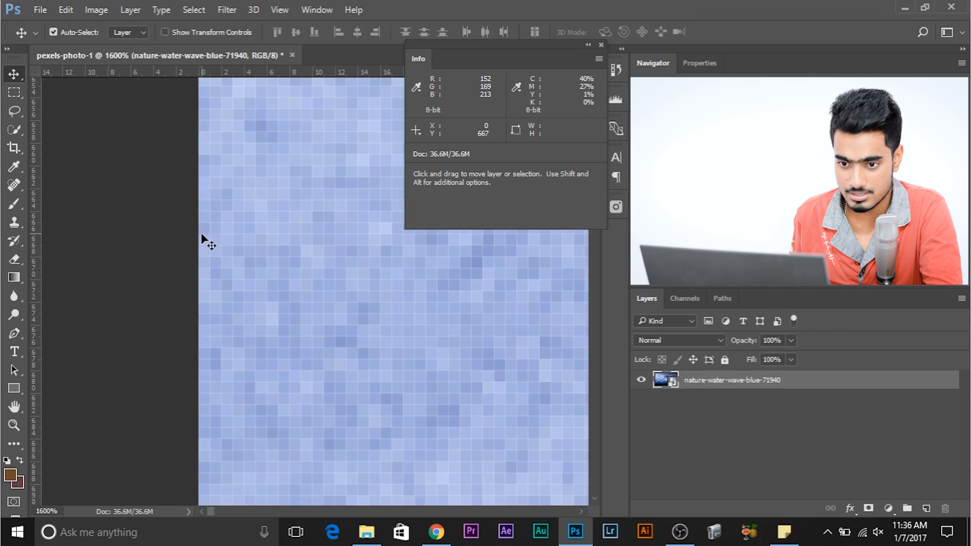
mouse_move(208, 257)
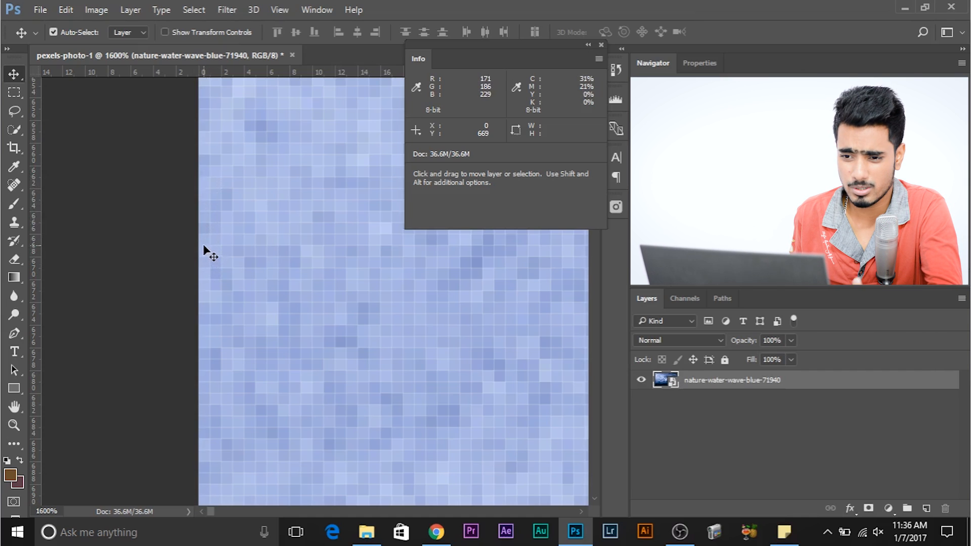
mouse_move(211, 304)
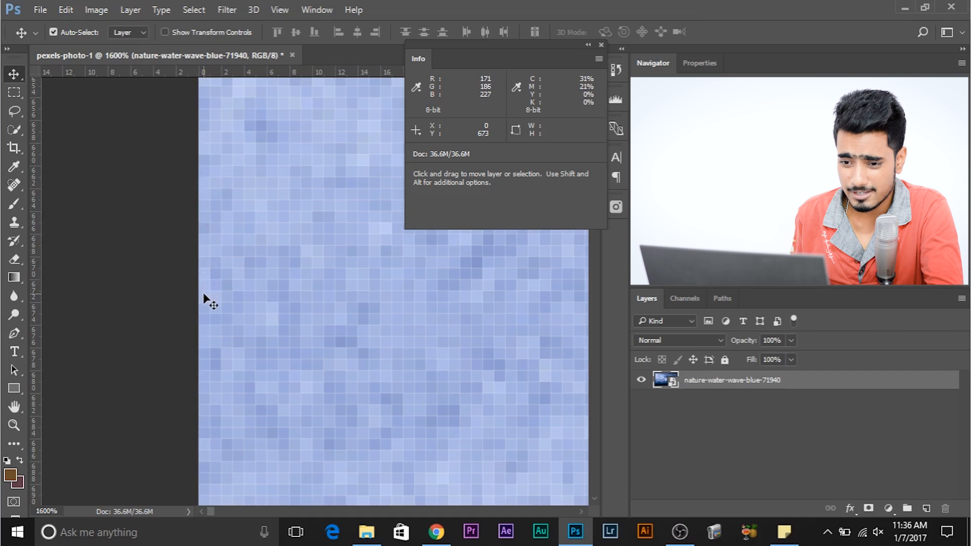
mouse_move(207, 362)
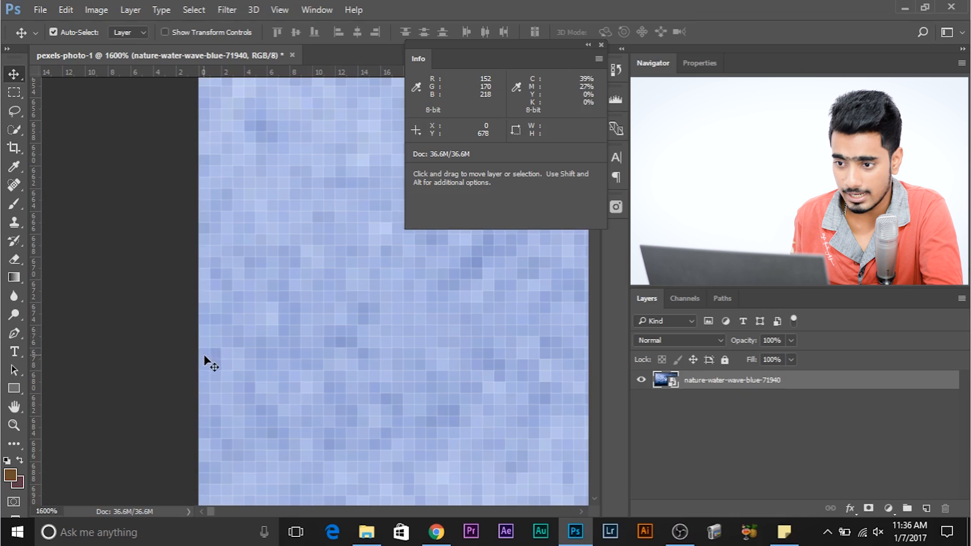
mouse_move(192, 356)
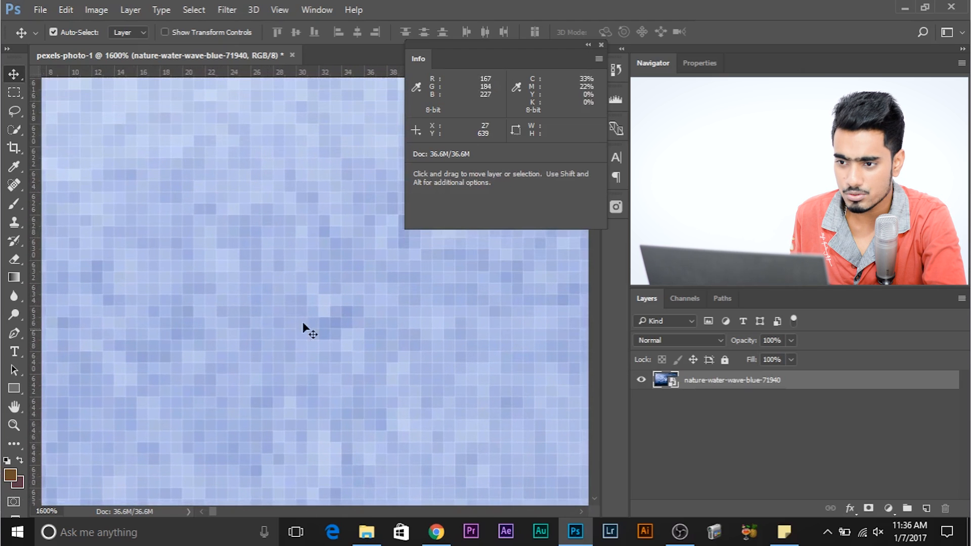
mouse_move(203, 234)
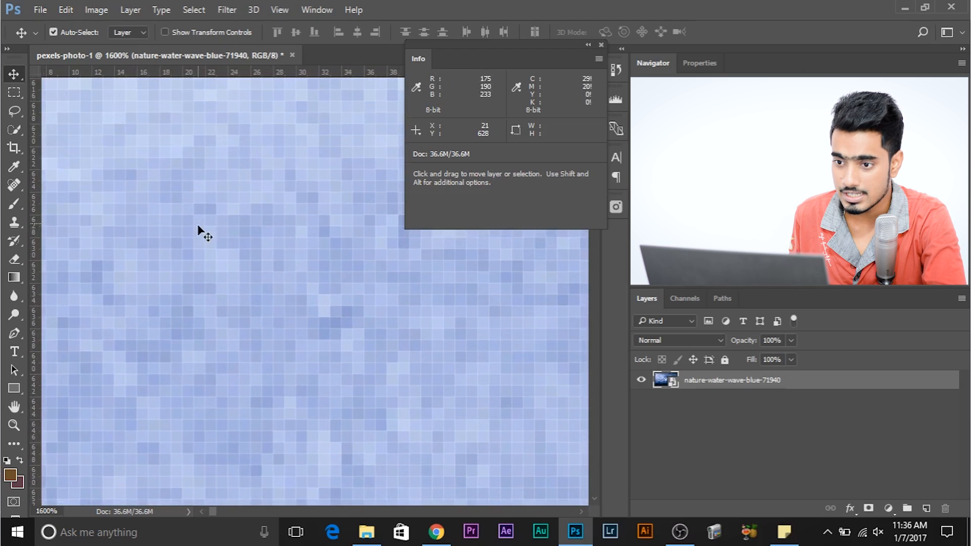
mouse_move(230, 254)
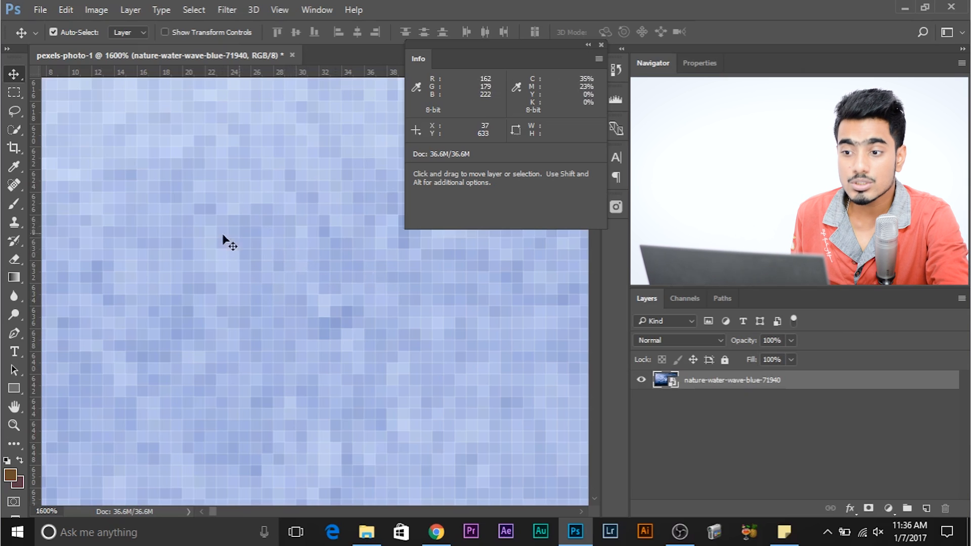
mouse_move(317, 335)
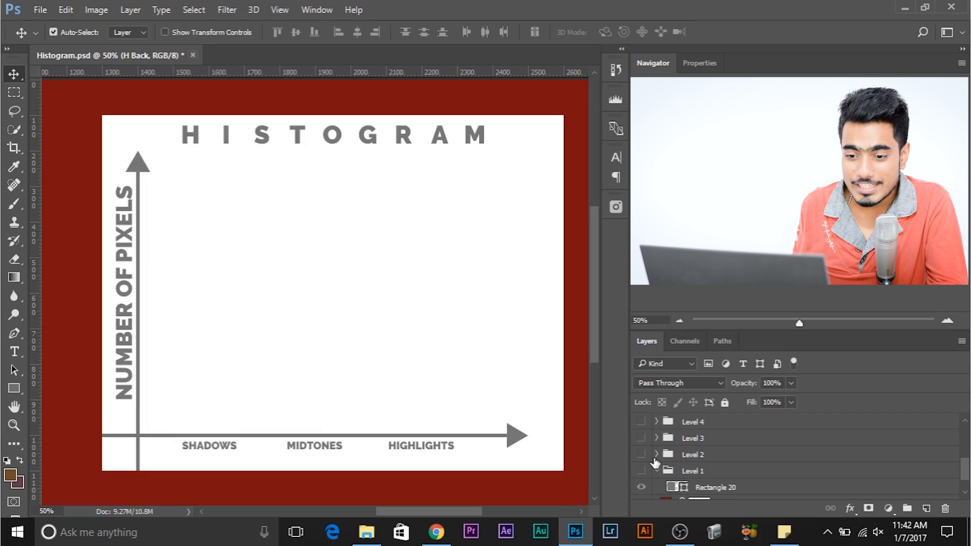
click(657, 470)
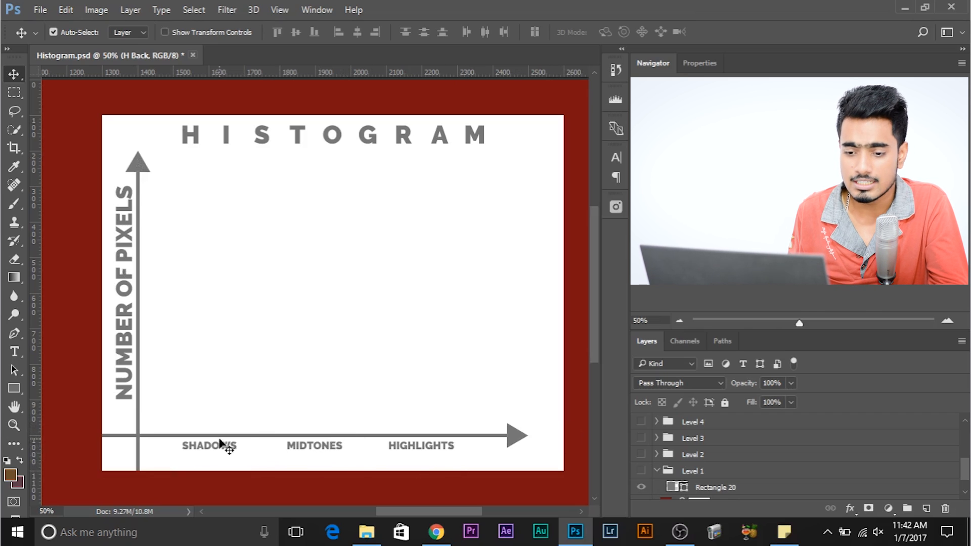
mouse_move(244, 453)
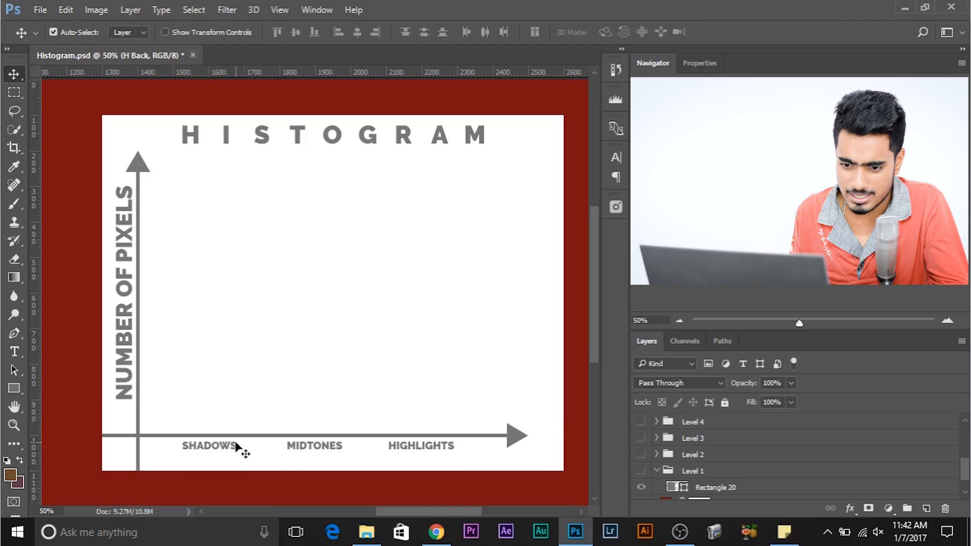
mouse_move(324, 462)
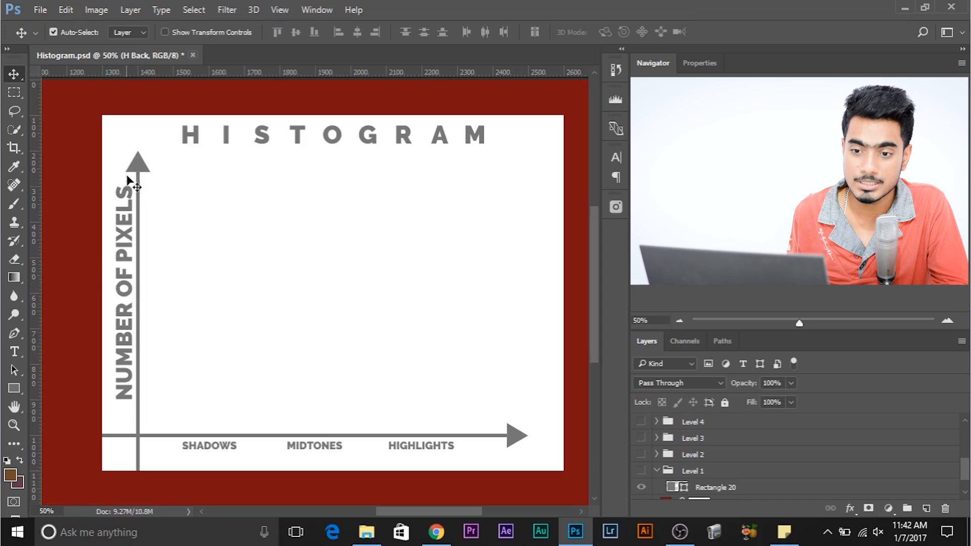
mouse_move(333, 346)
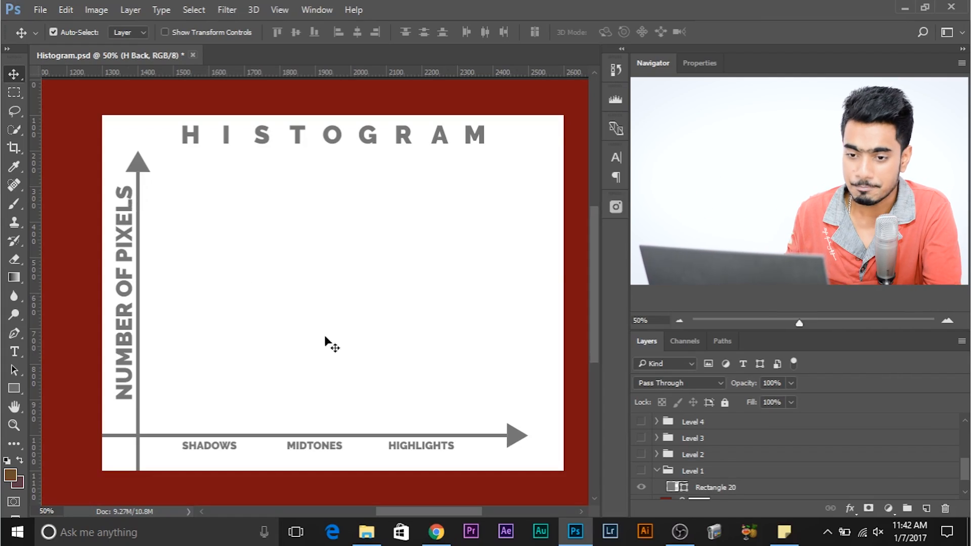
mouse_move(361, 335)
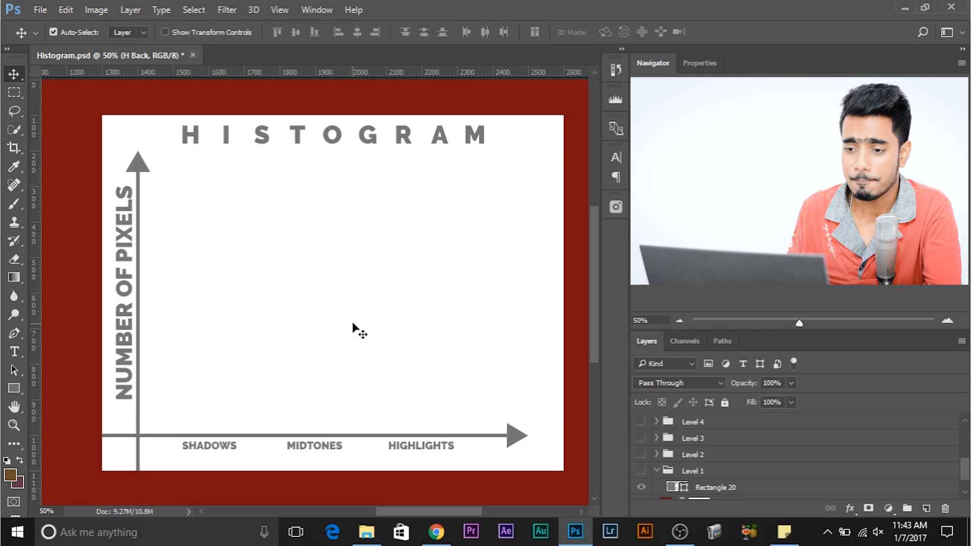
mouse_move(242, 380)
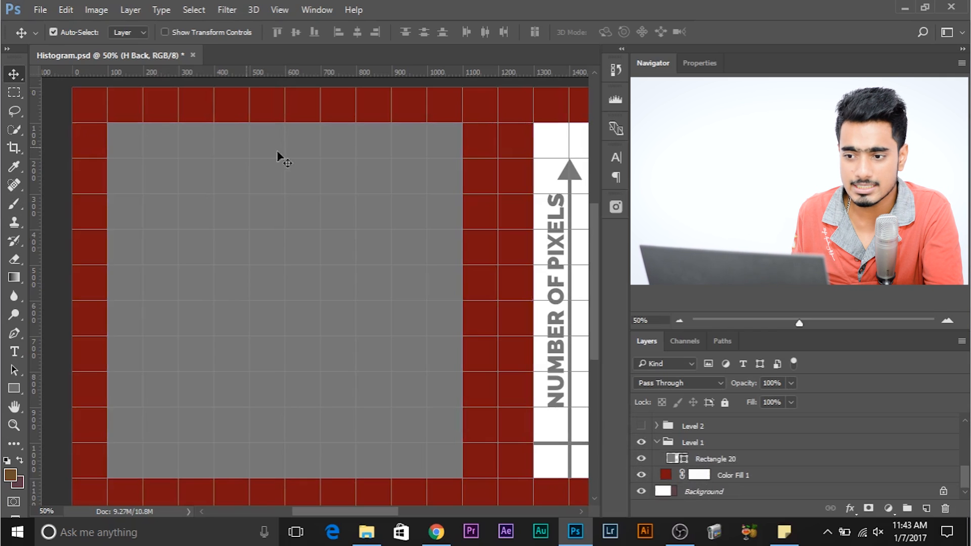
mouse_move(471, 362)
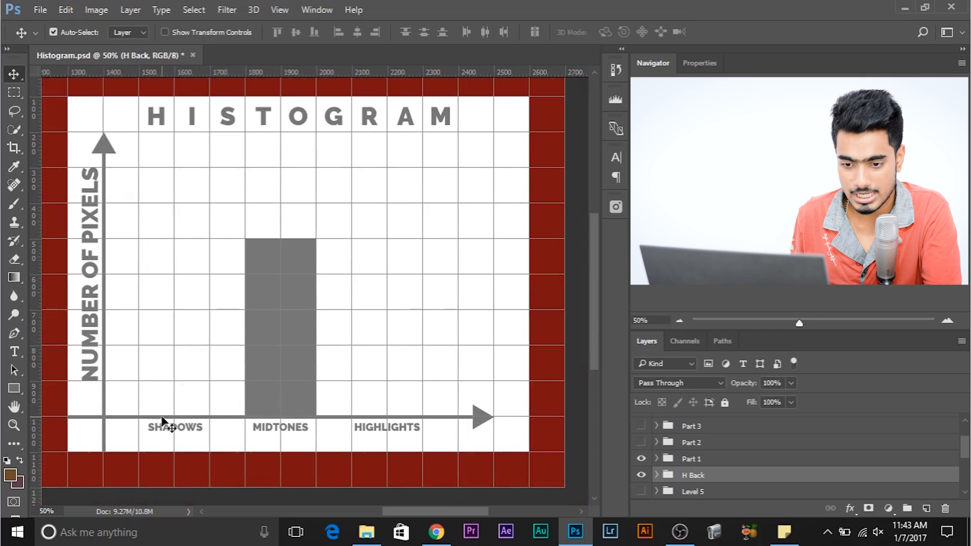
mouse_move(285, 248)
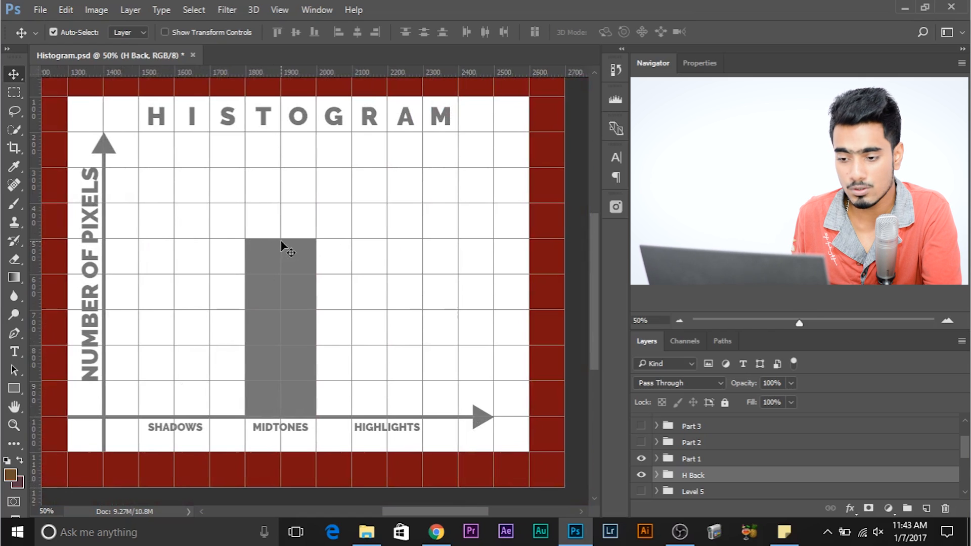
mouse_move(282, 366)
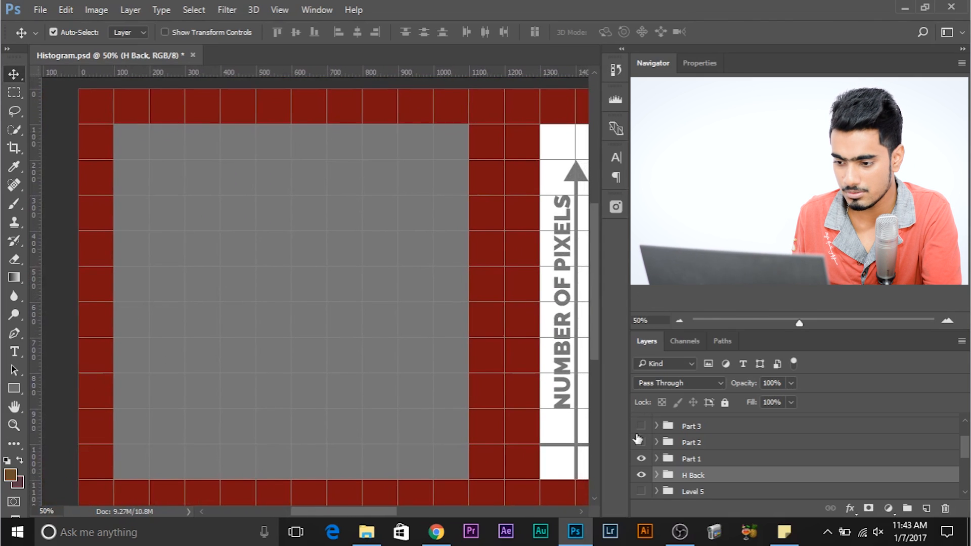
- Reveal the Part 2 layers adding black eyes, white squares and mouth, with their histogram bars
click(641, 442)
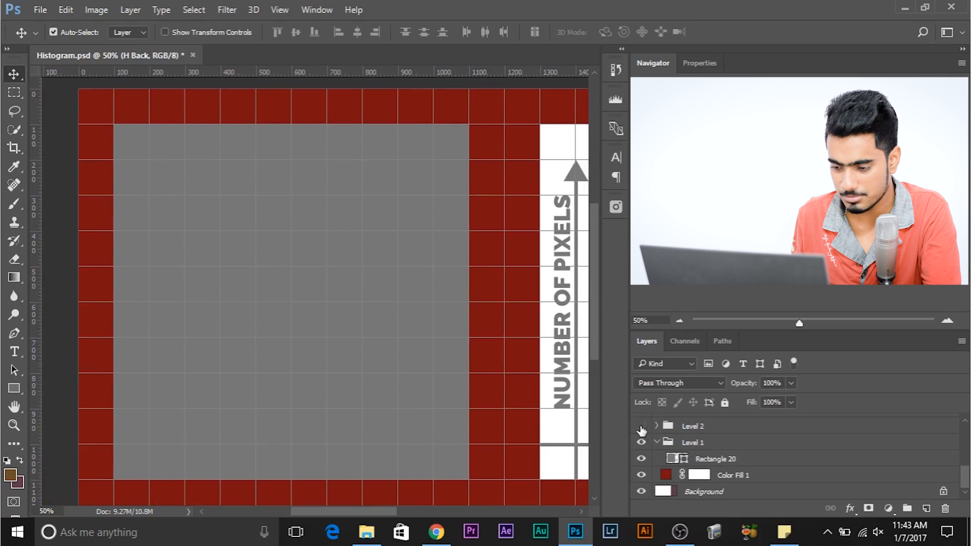
click(641, 432)
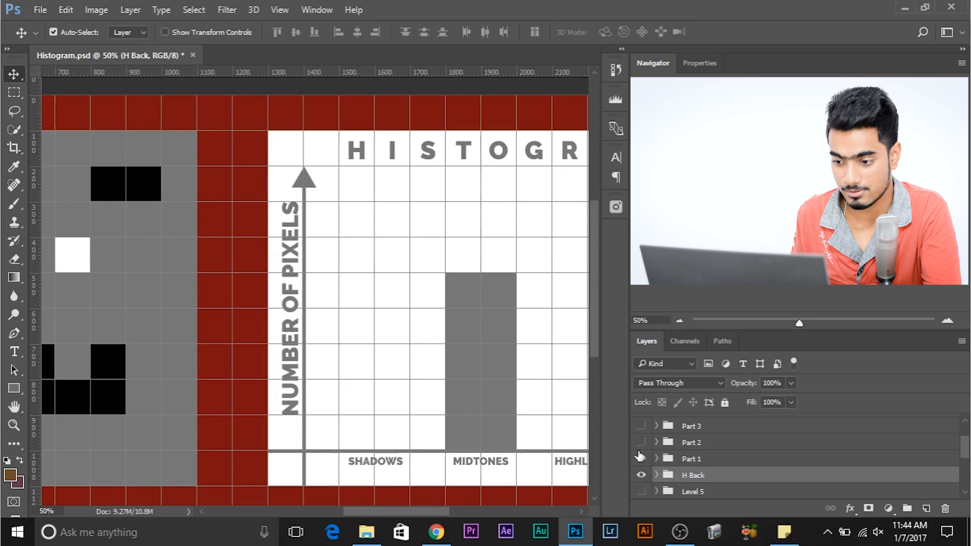
click(641, 442)
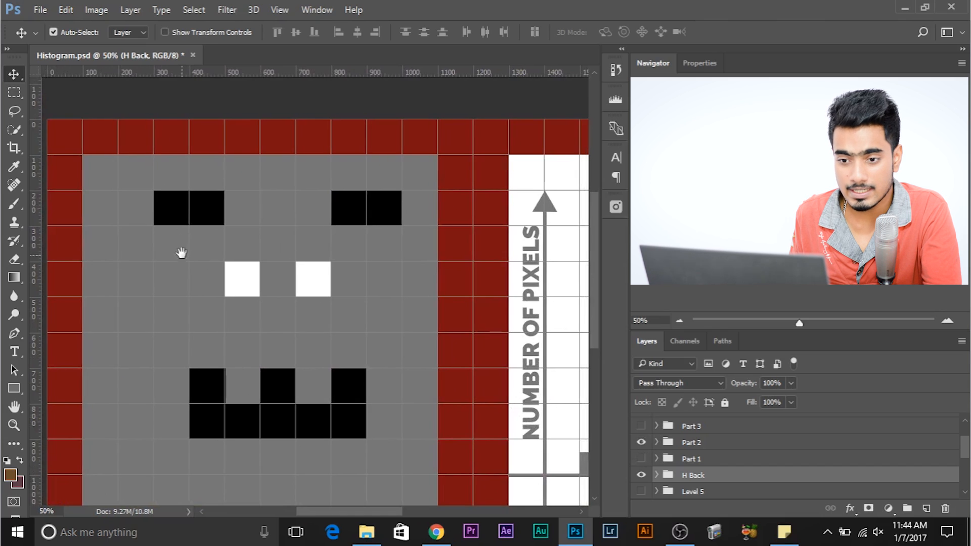
mouse_move(184, 349)
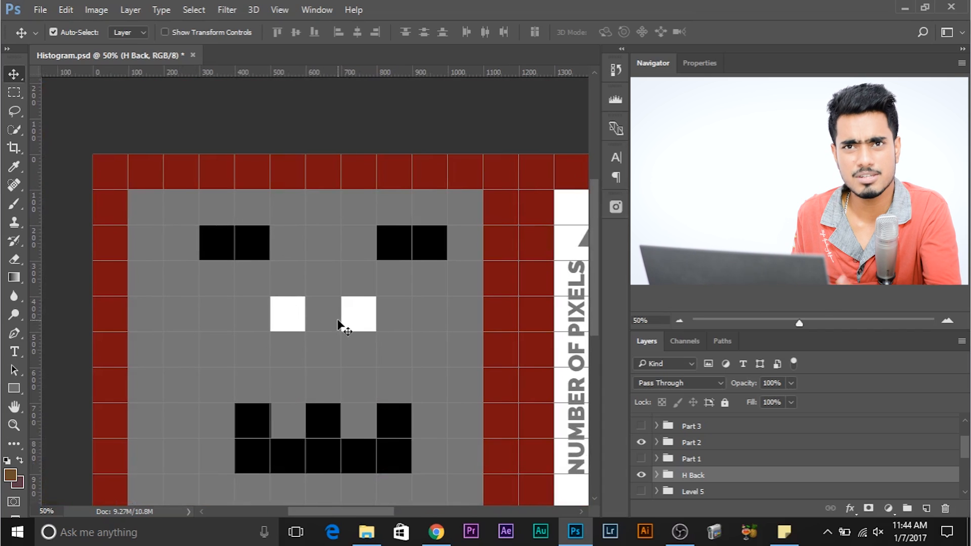
- Reveal the mostly black pixel grid and pan across to its histogram bars
scroll(right, 3)
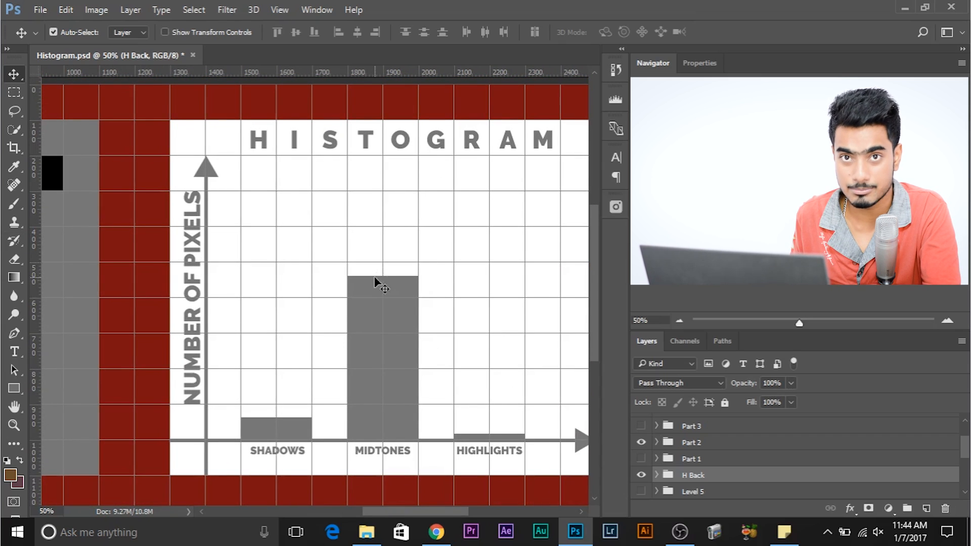
mouse_move(300, 357)
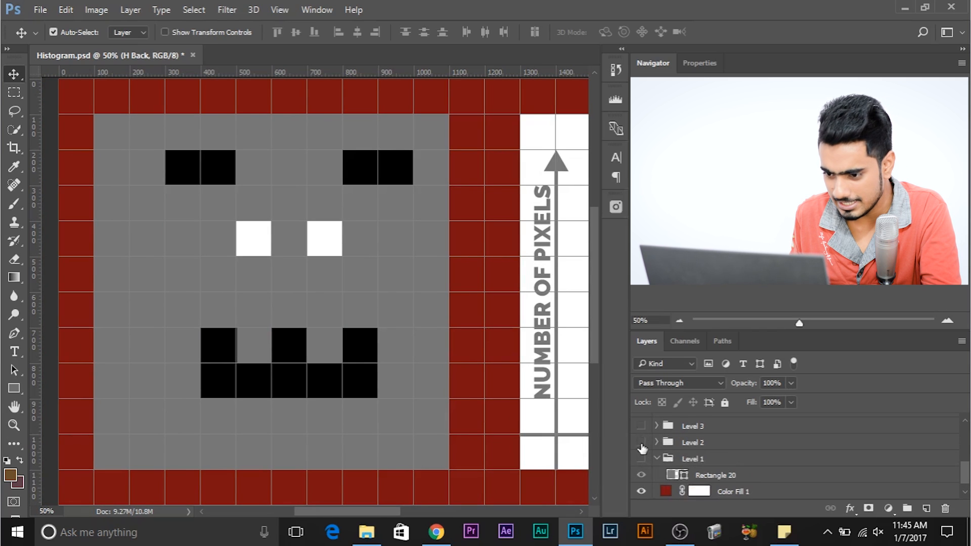
click(641, 426)
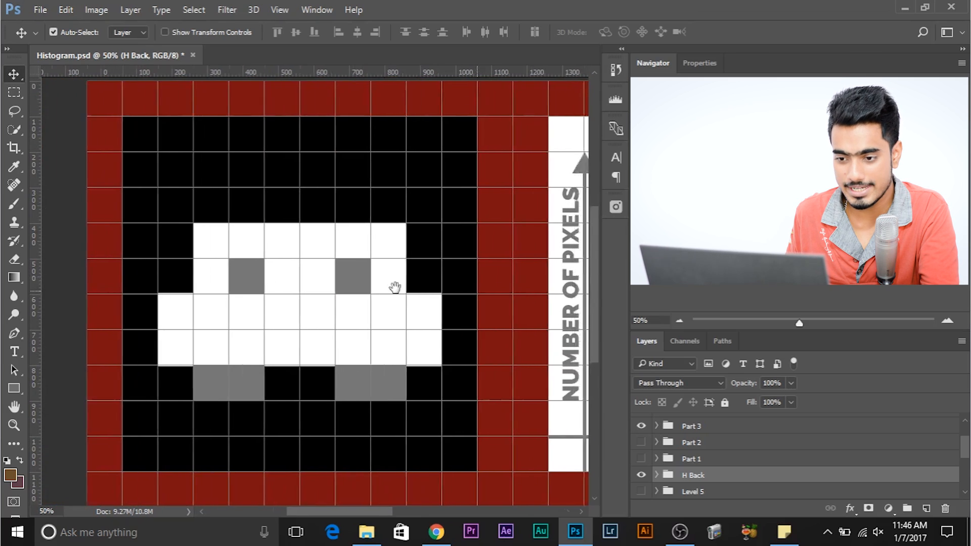
scroll(right, 3)
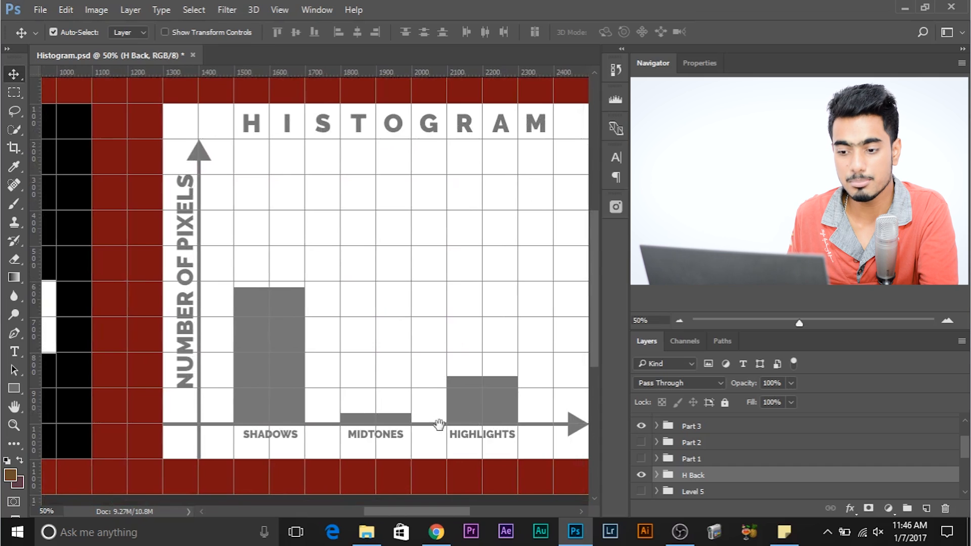
scroll(left, 3)
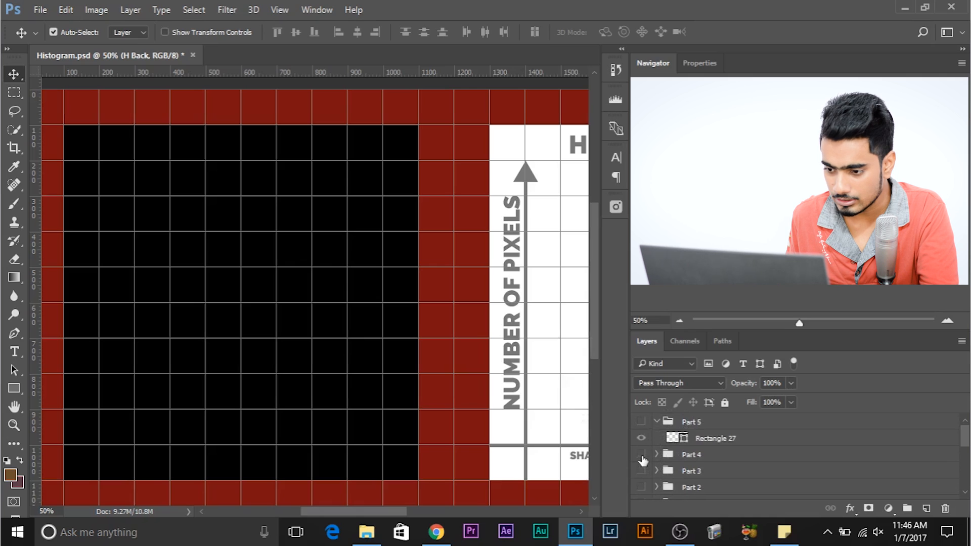
- Reveal the all-black grid version and its single histogram bar
click(642, 460)
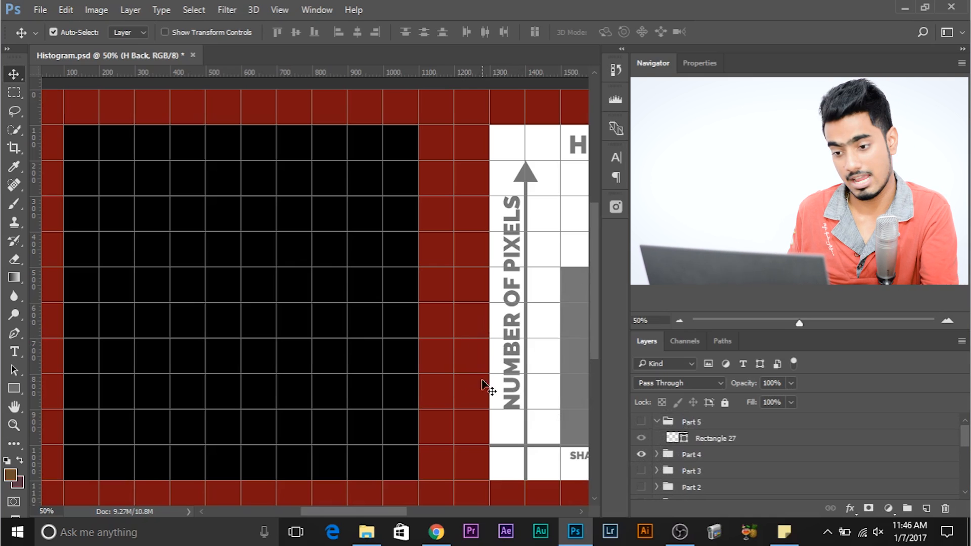
scroll(right, 3)
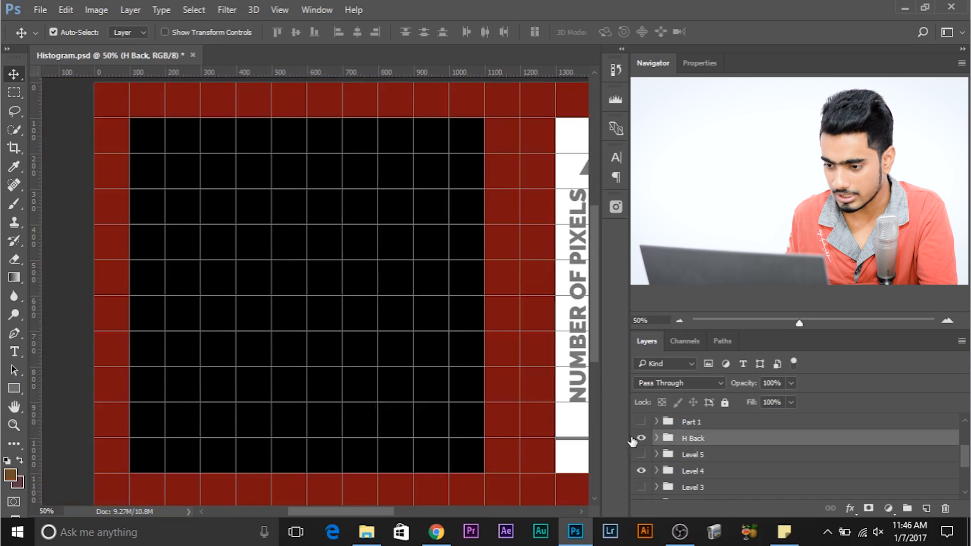
click(641, 438)
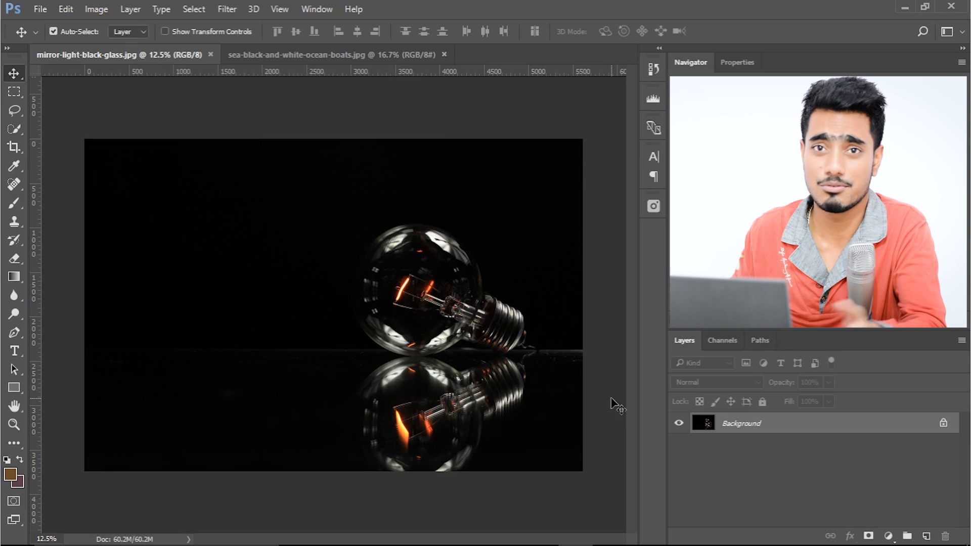
mouse_move(472, 251)
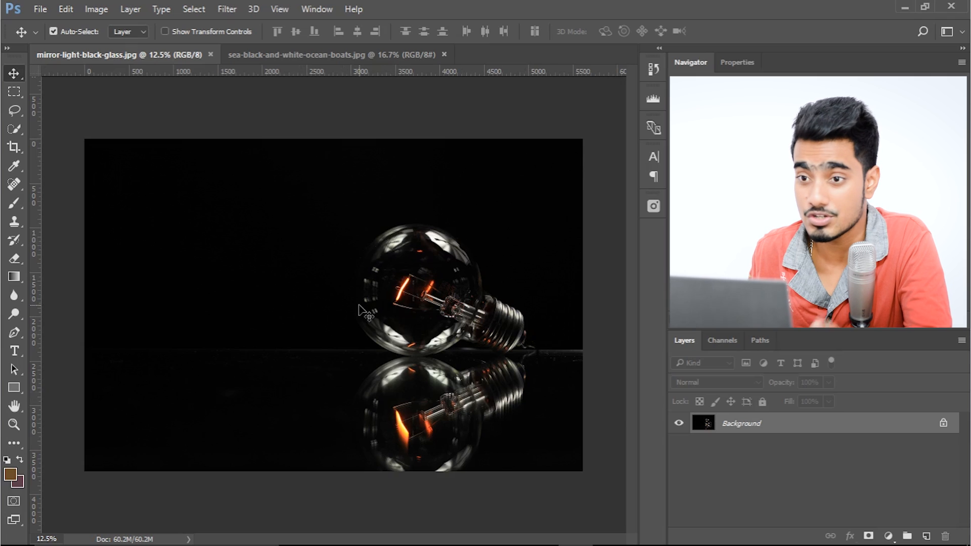
click(317, 9)
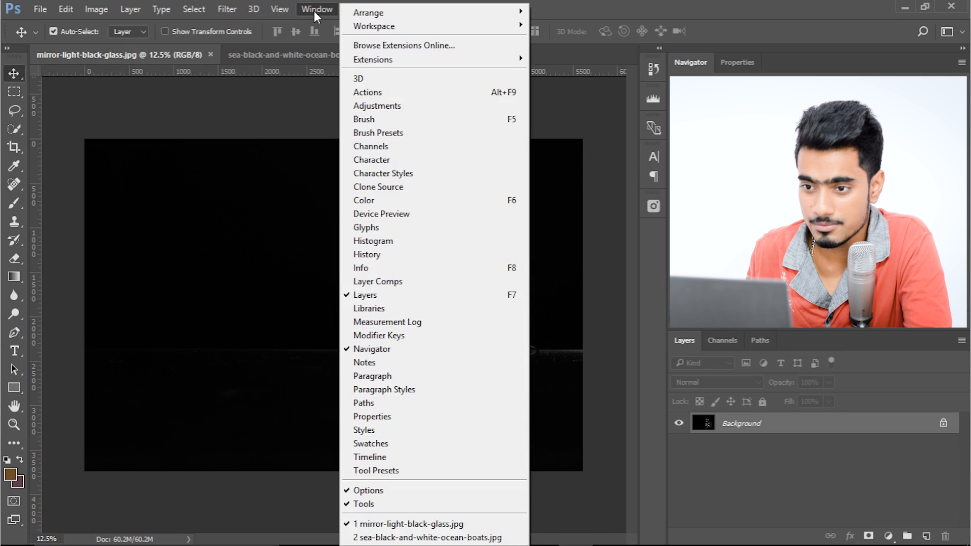
click(373, 241)
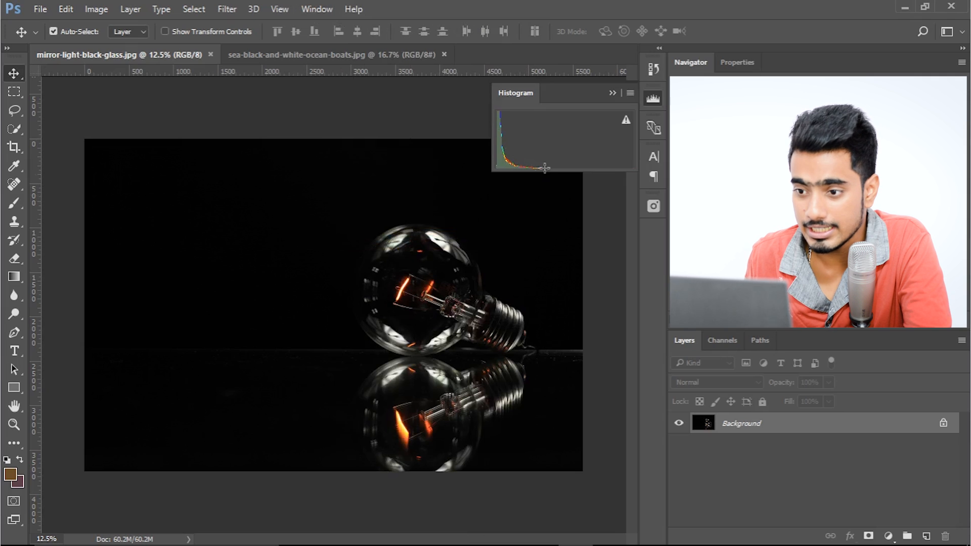
mouse_move(493, 133)
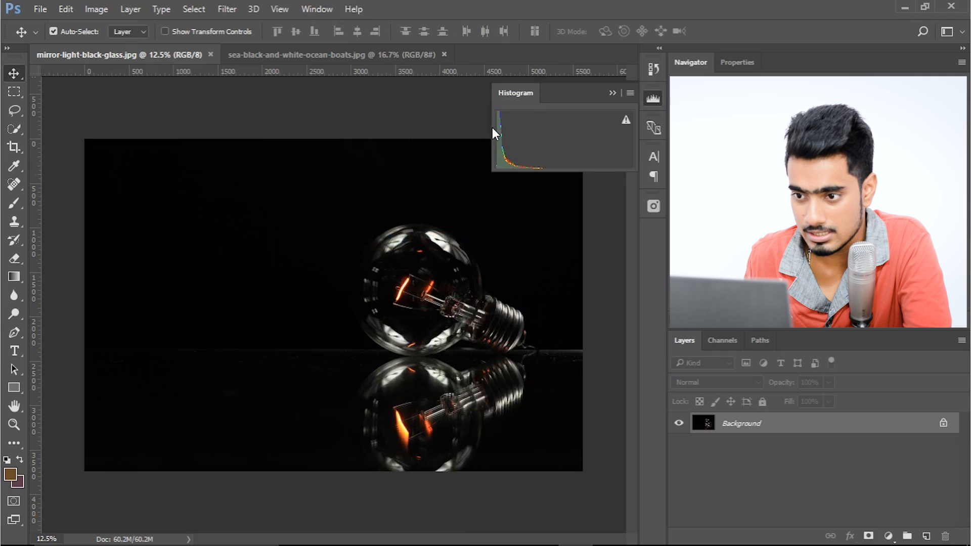
mouse_move(205, 194)
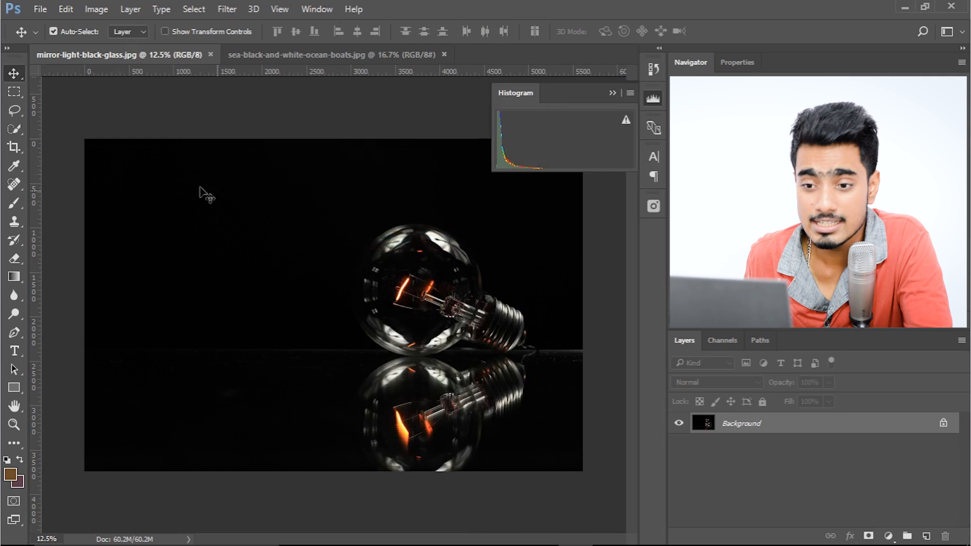
mouse_move(533, 437)
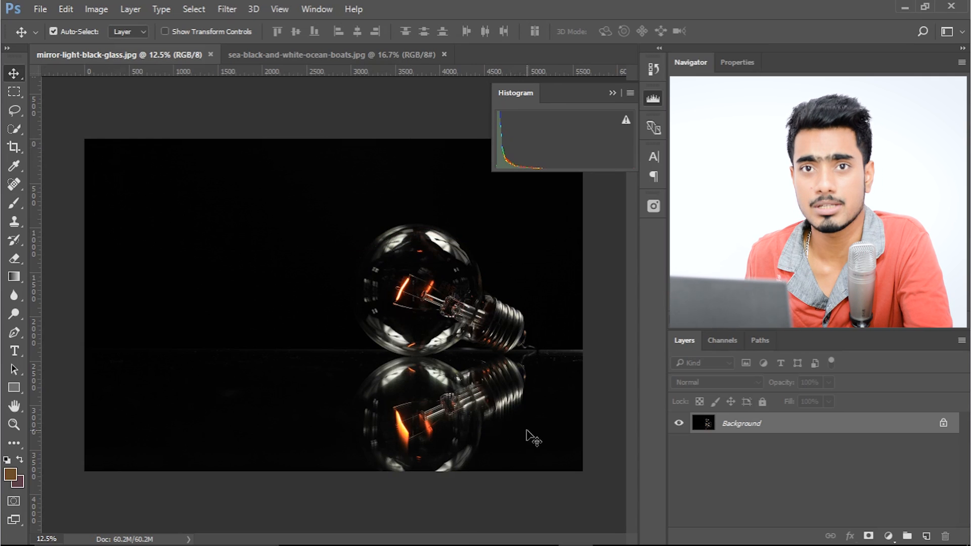
mouse_move(376, 360)
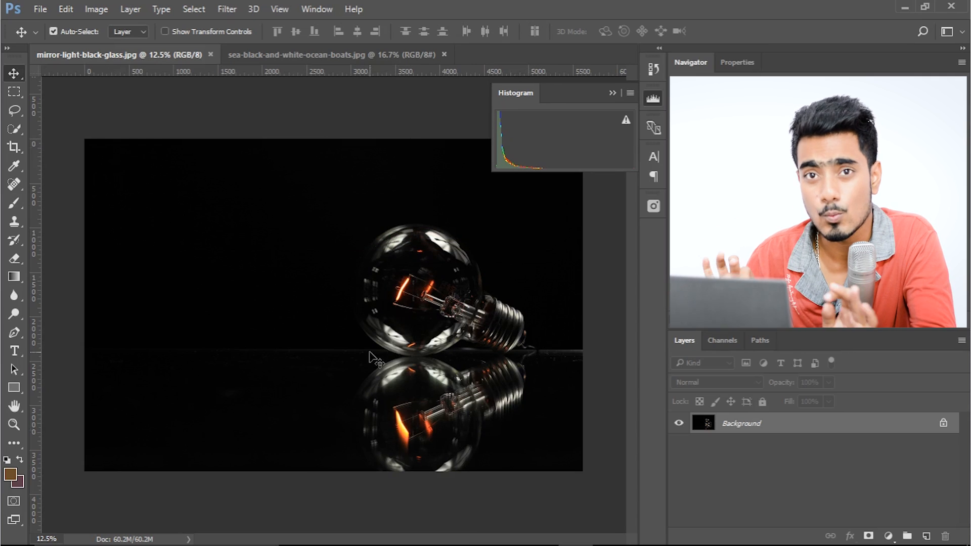
mouse_move(480, 289)
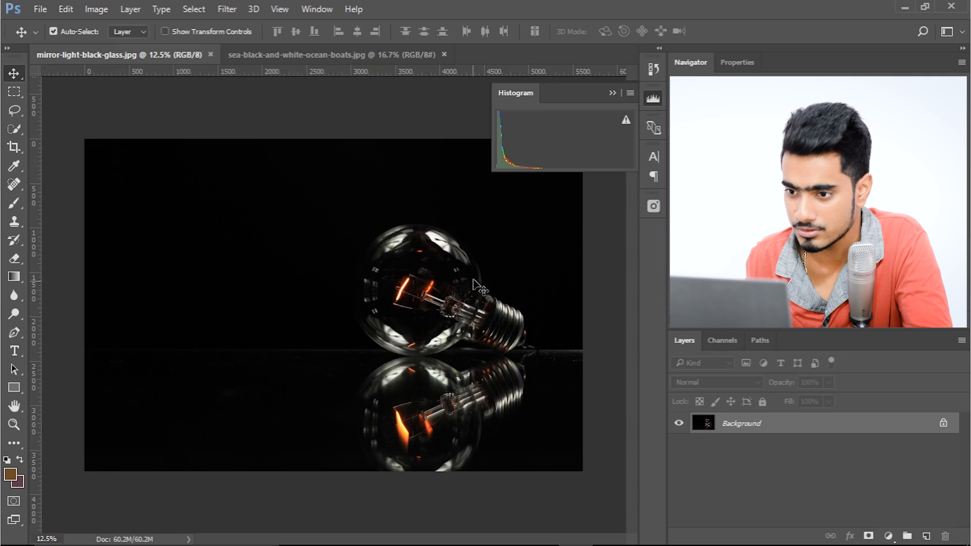
mouse_move(612, 176)
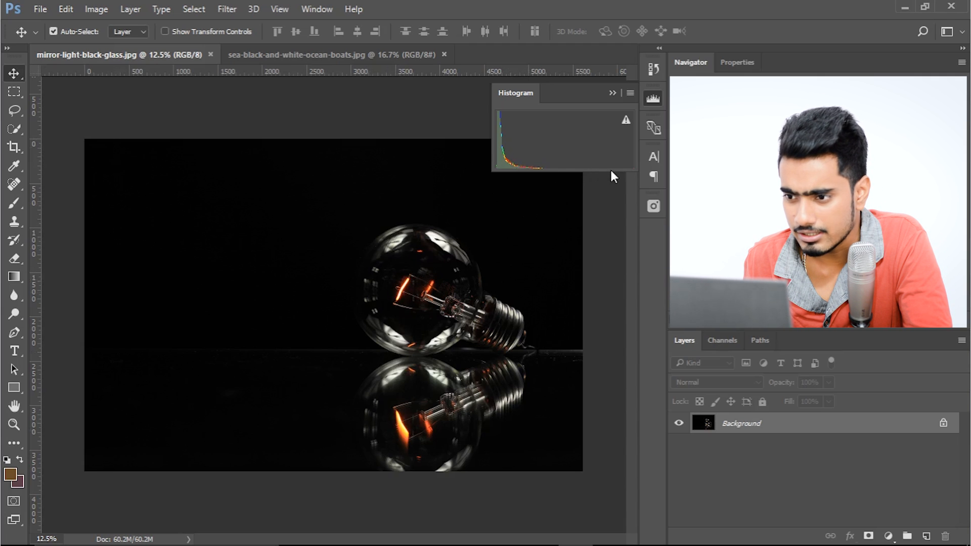
mouse_move(624, 175)
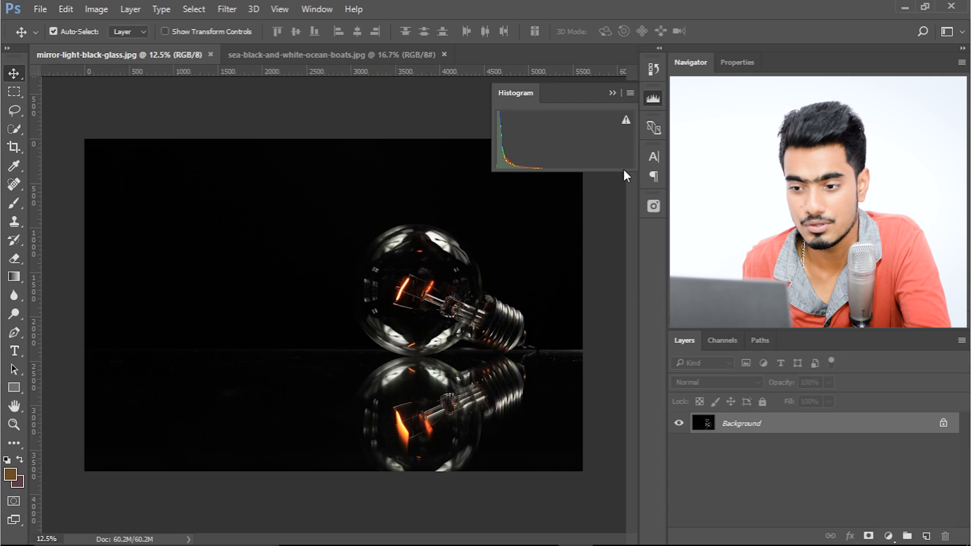
- View the ocean boats photo's highlight-heavy histogram, then move over to Lightroom
click(335, 55)
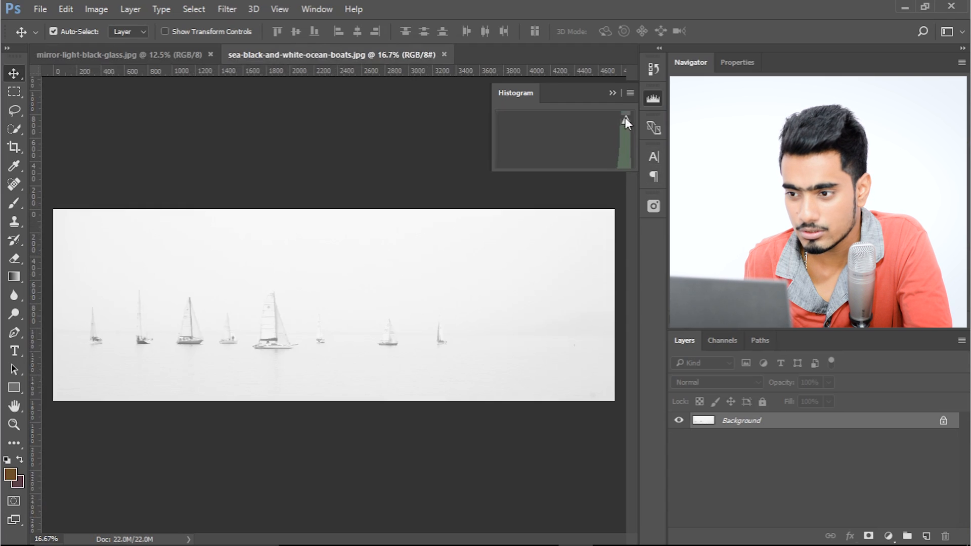
mouse_move(637, 253)
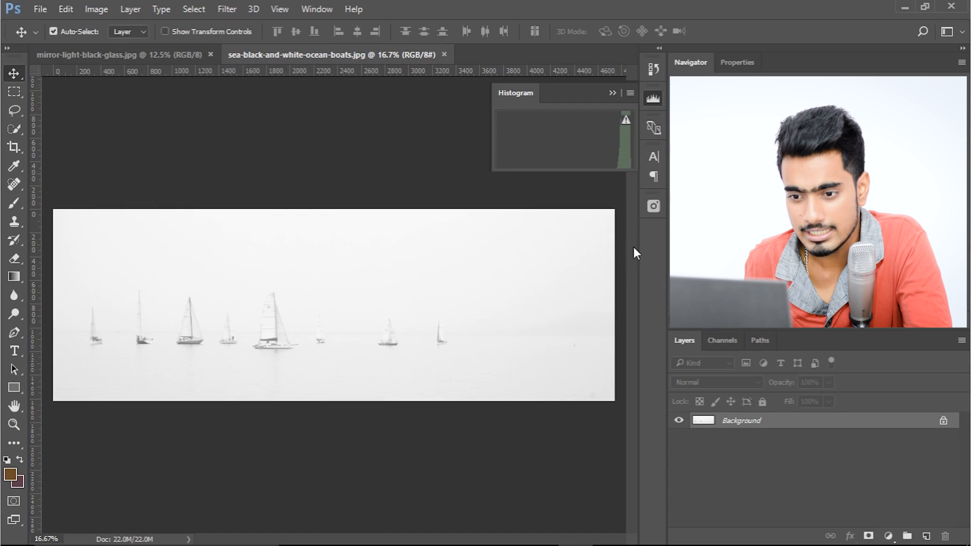
mouse_move(402, 371)
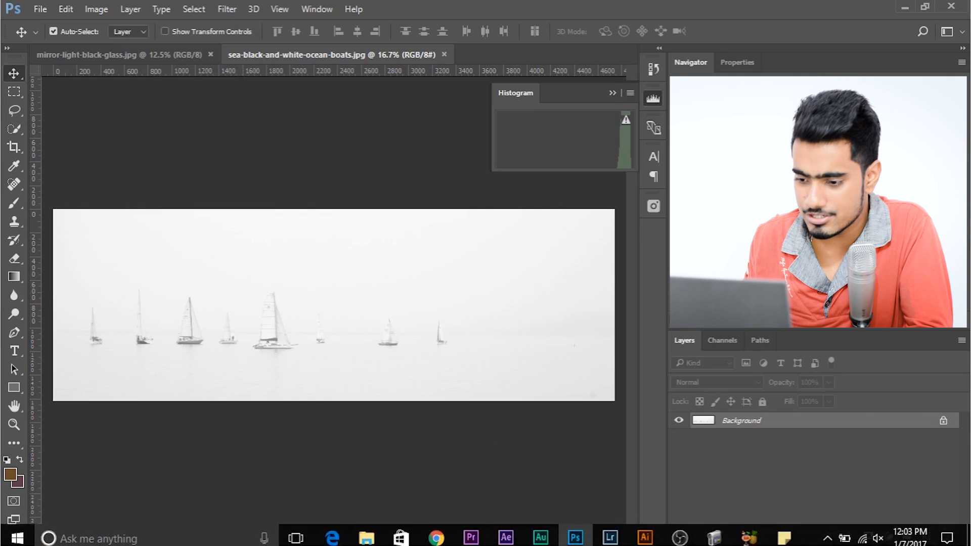
click(609, 537)
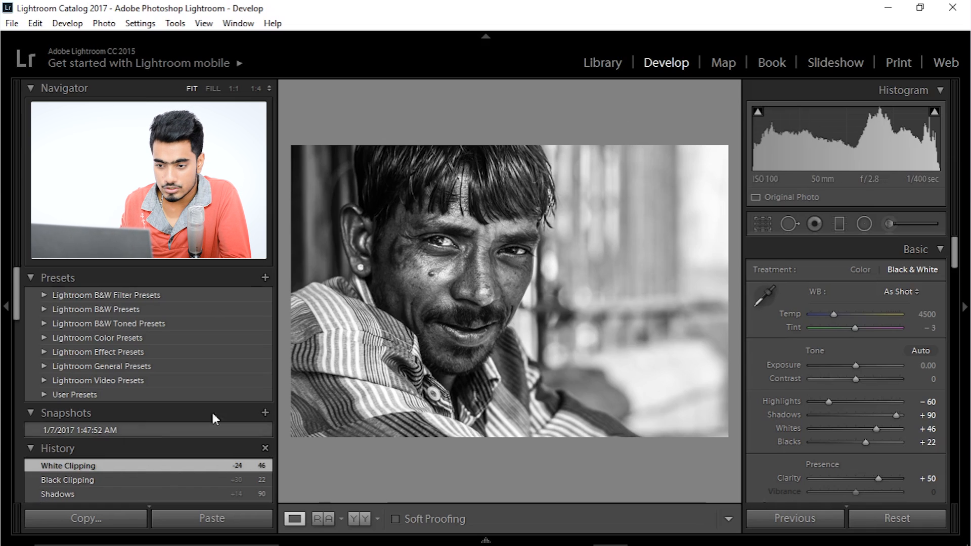
mouse_move(496, 251)
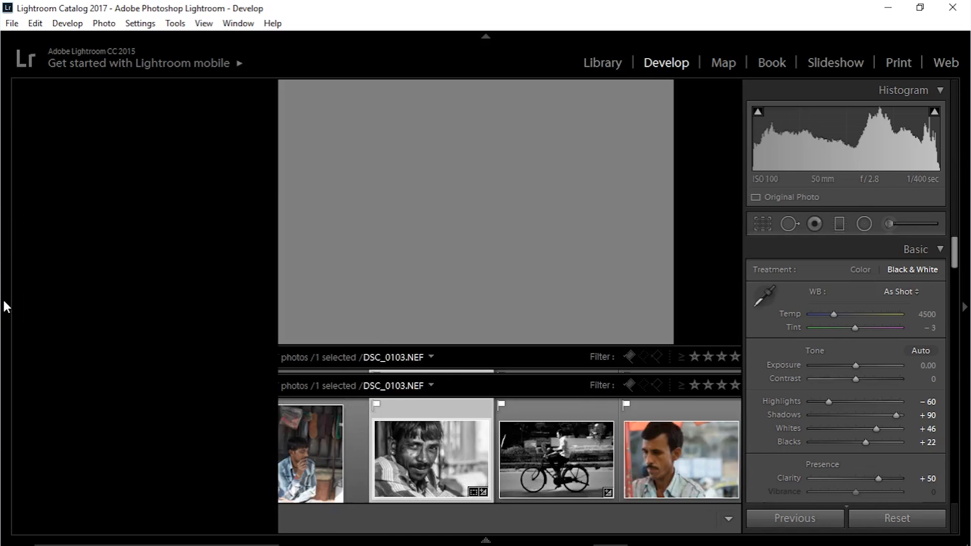
- Create a new snapshot of the portrait's develop settings named 'Monday Edit'
click(6, 305)
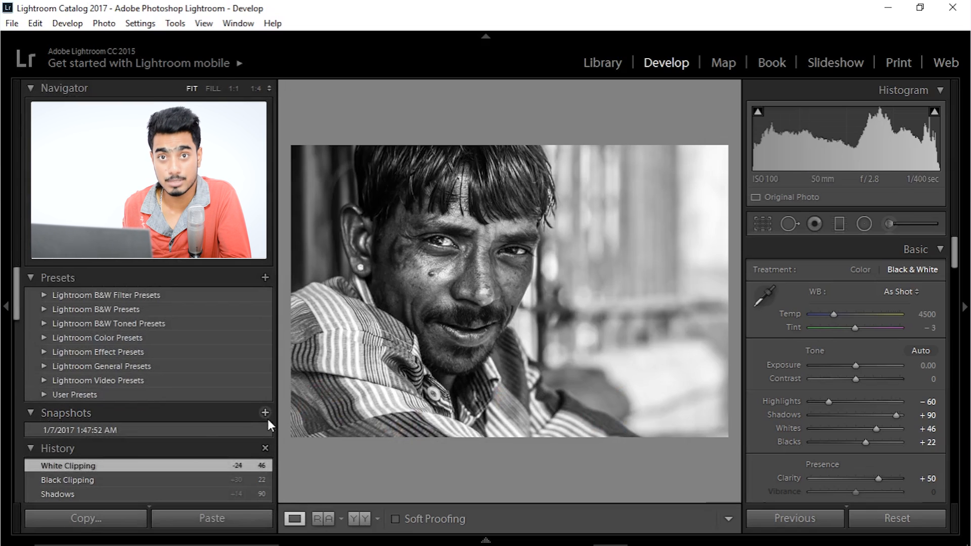
mouse_move(267, 413)
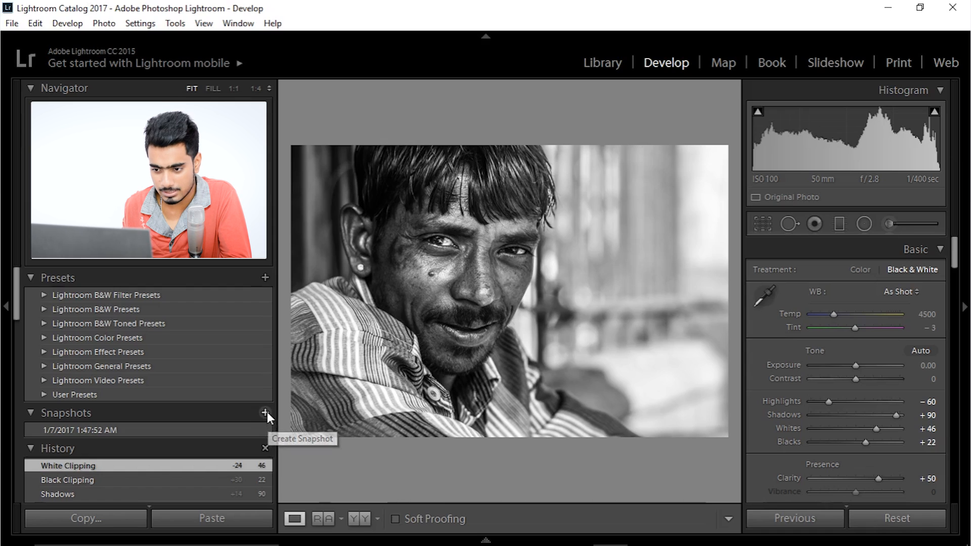
click(266, 416)
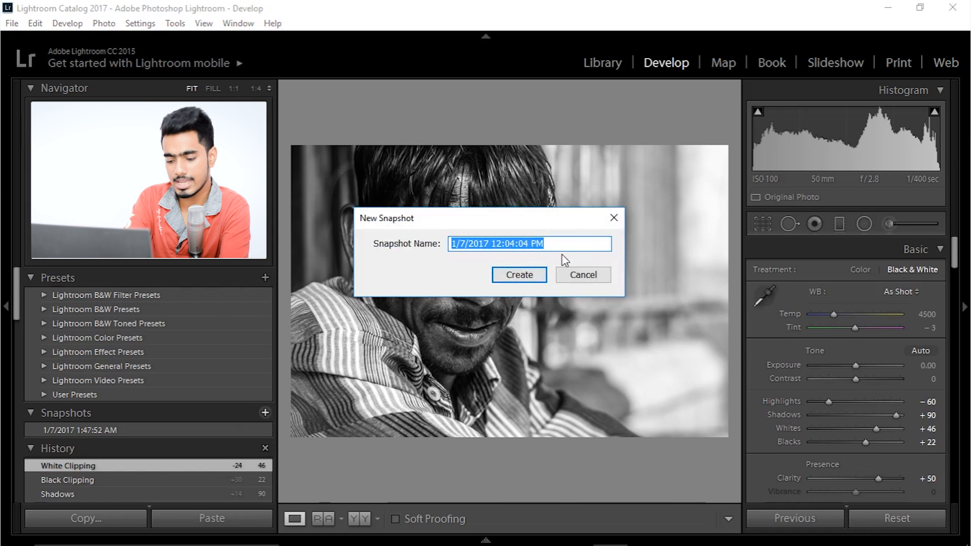
text(Monday)
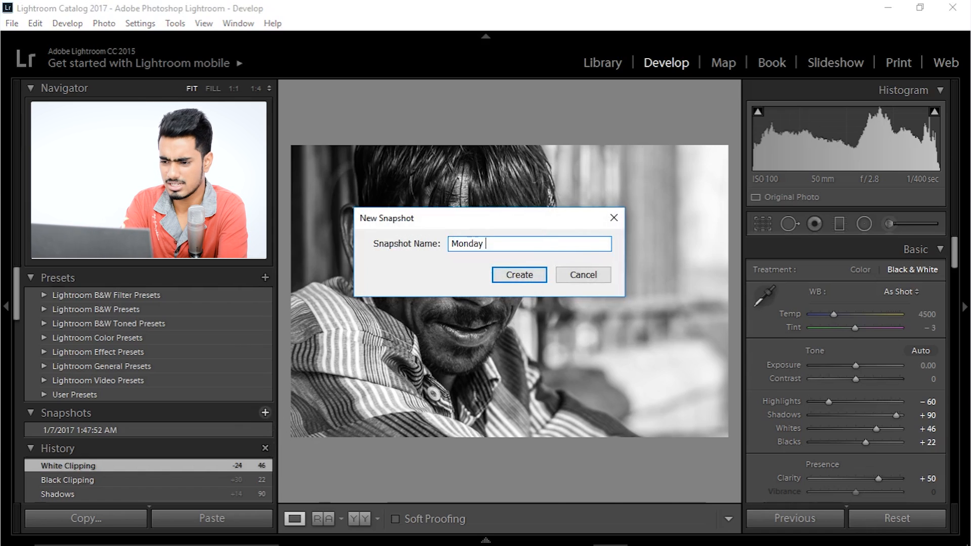
text(Edit)
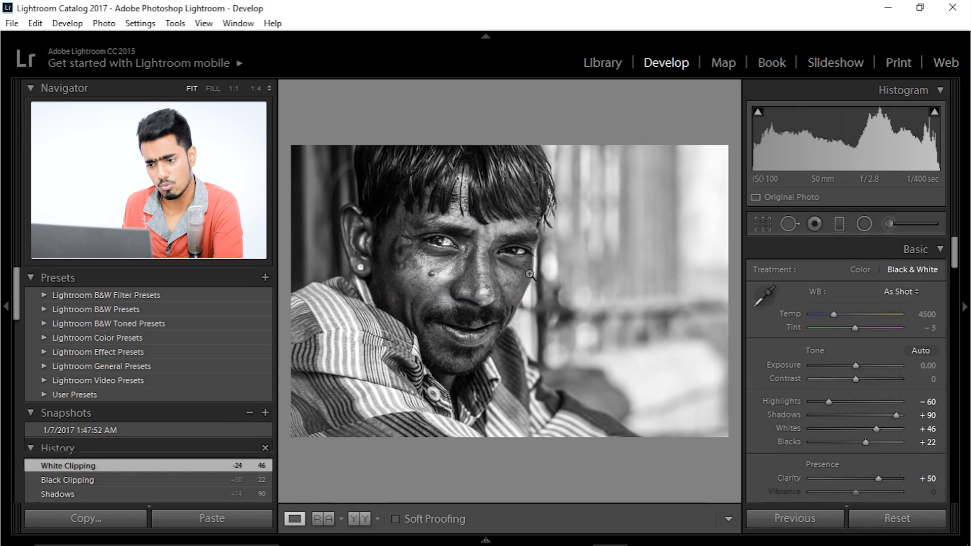
click(267, 413)
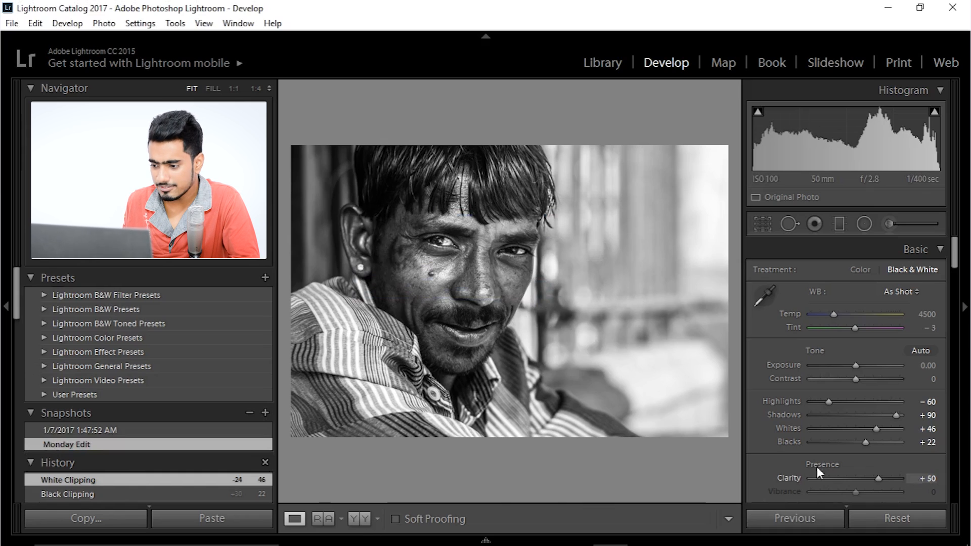
mouse_move(808, 355)
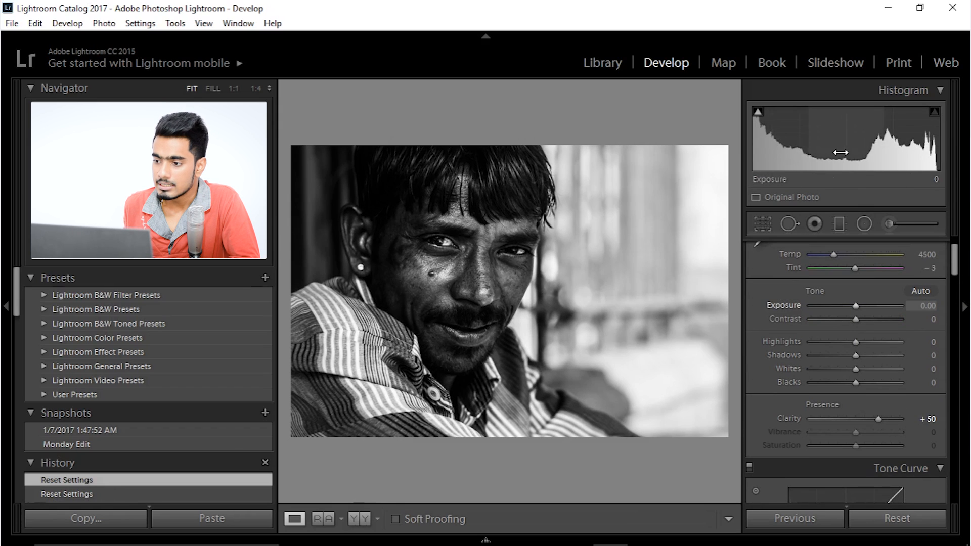
click(758, 112)
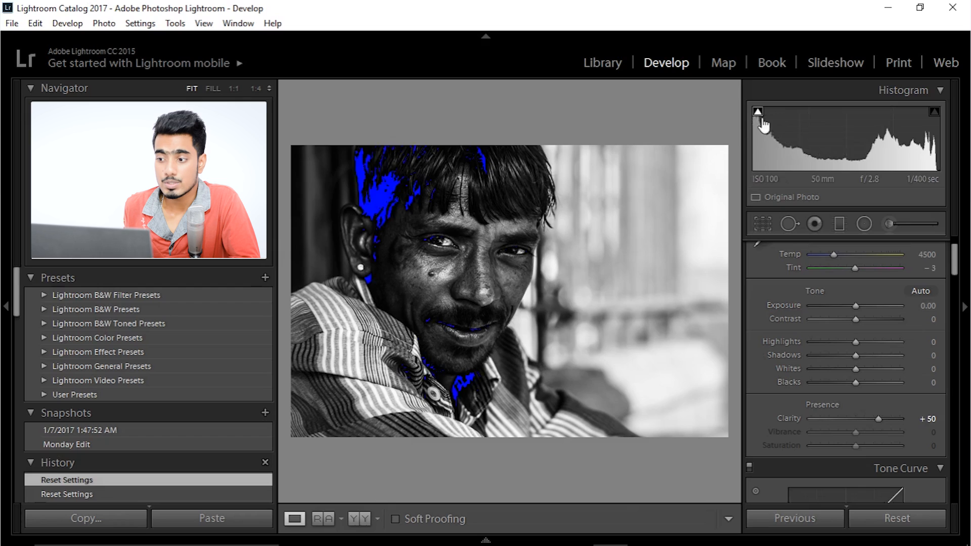
click(758, 111)
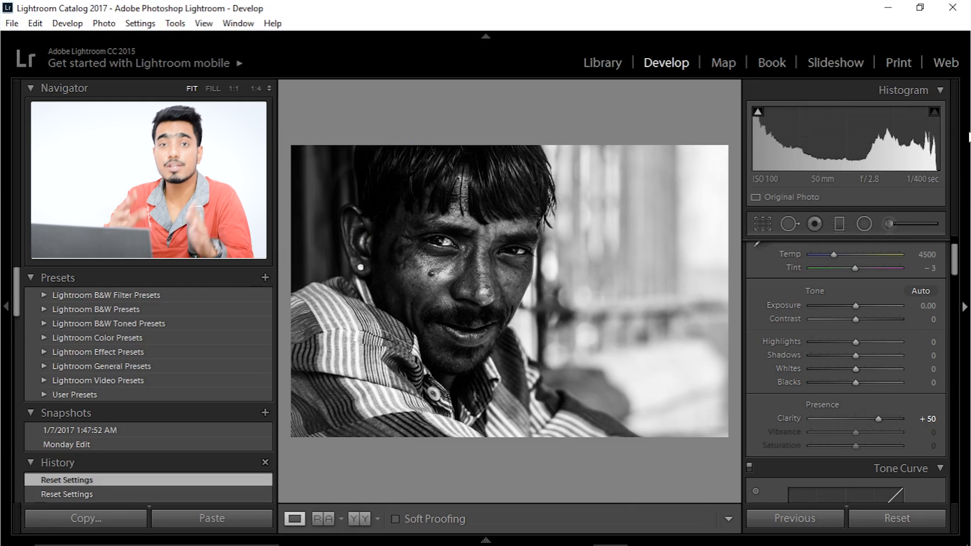
mouse_move(790, 224)
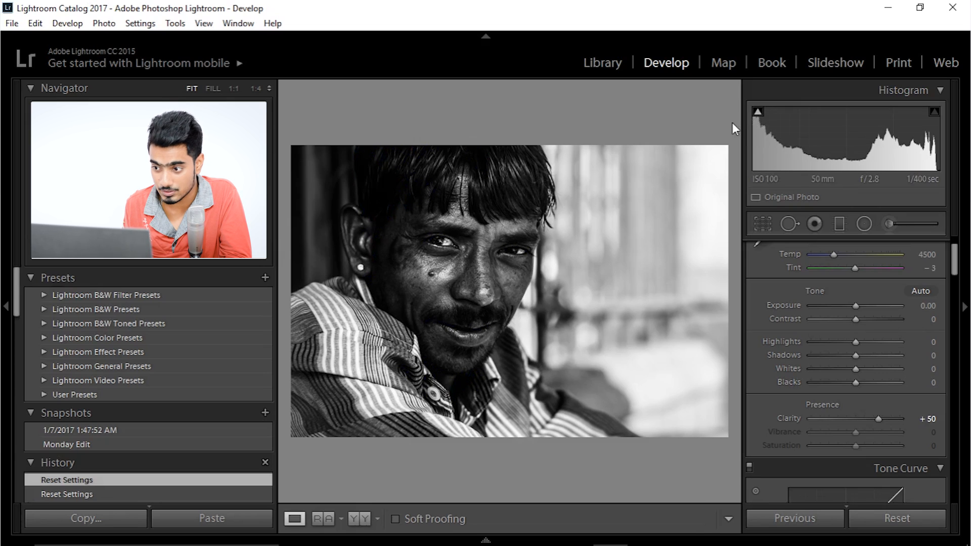
mouse_move(752, 135)
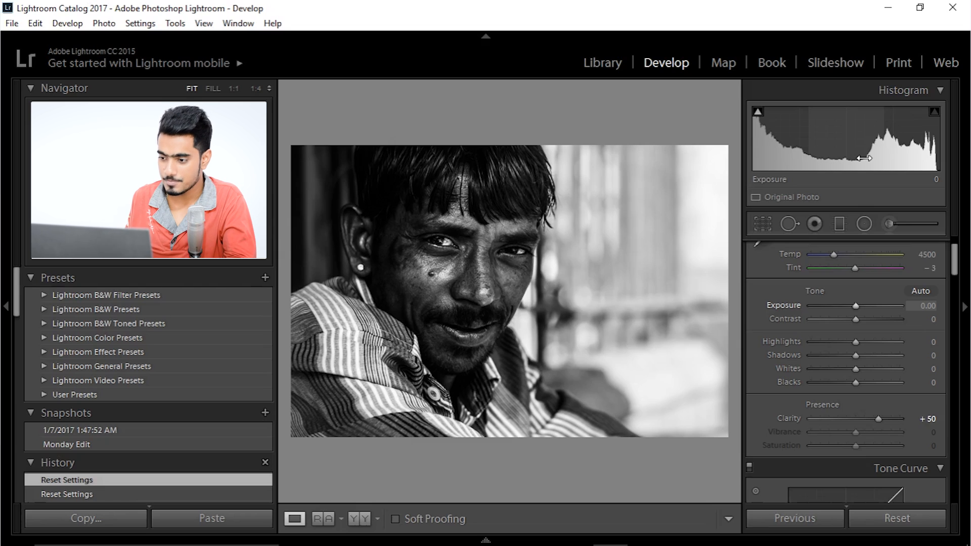
mouse_move(751, 138)
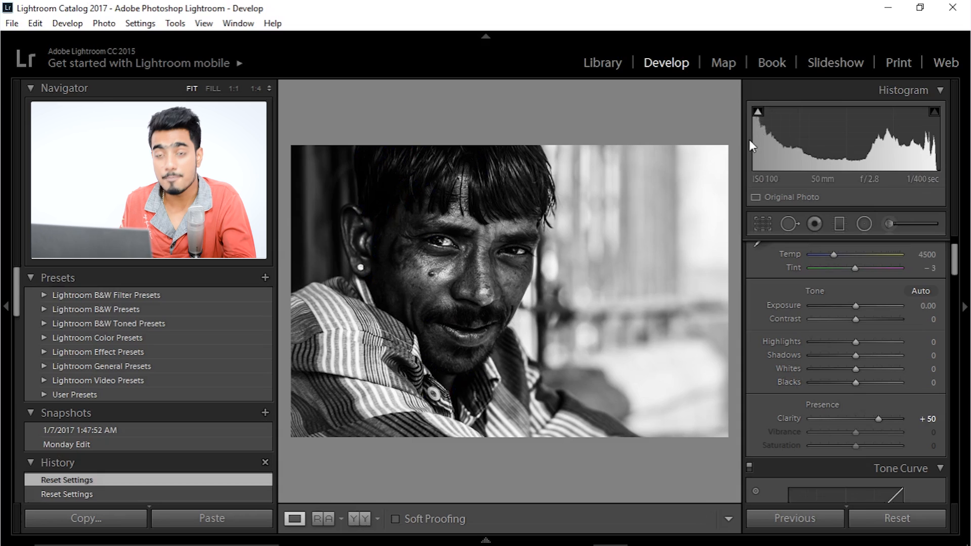
mouse_move(762, 140)
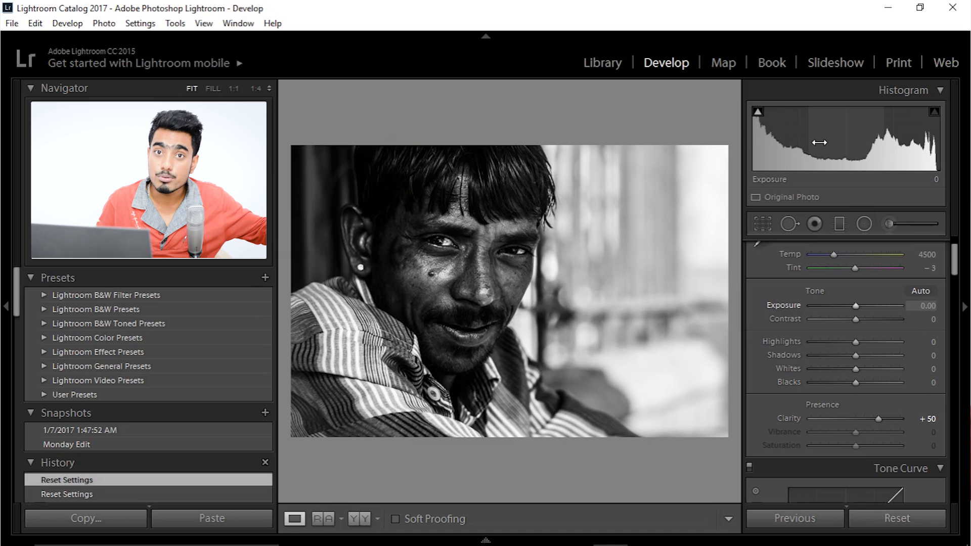
mouse_move(799, 180)
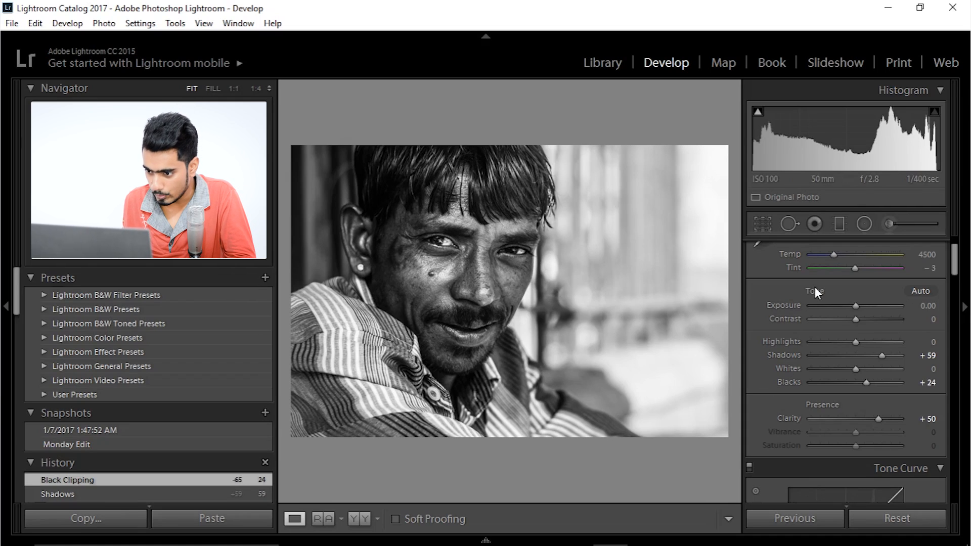
click(896, 518)
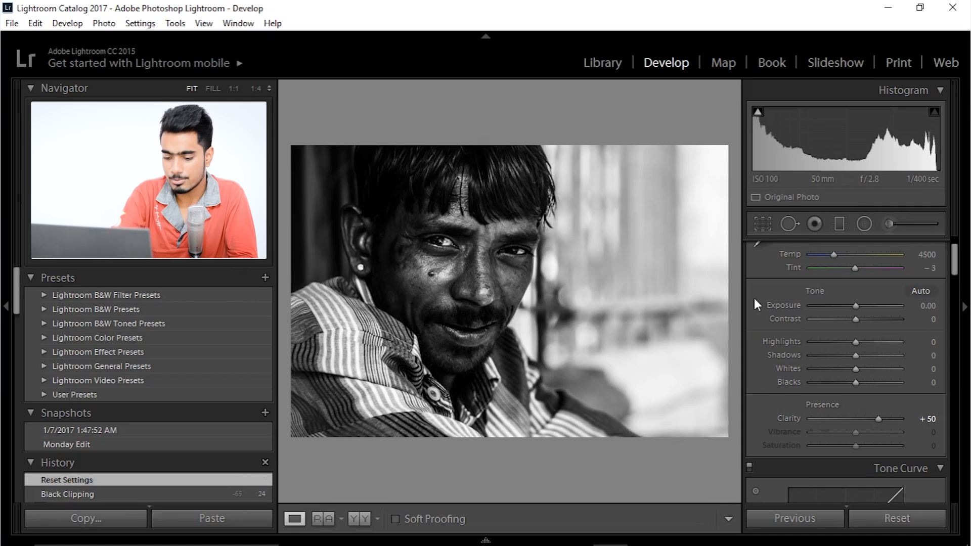